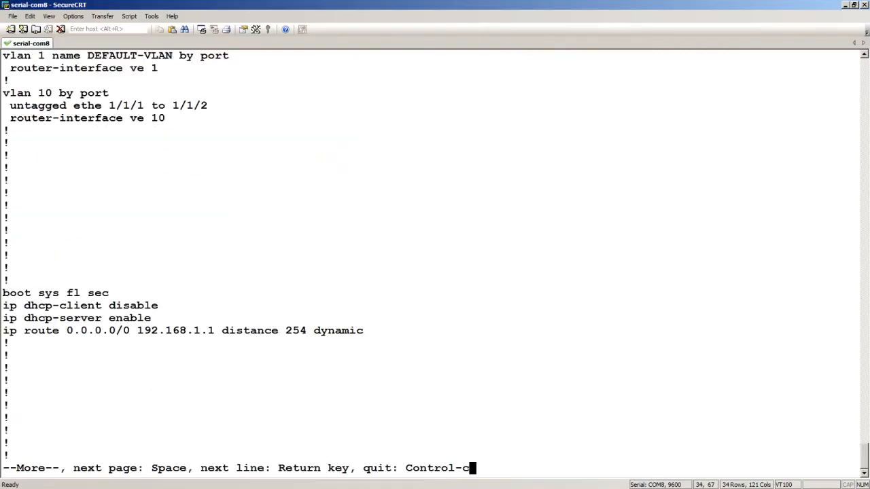
- Page through the remaining running-config until 'end' and the ICX7150-C12 Router# prompt return
key(space)
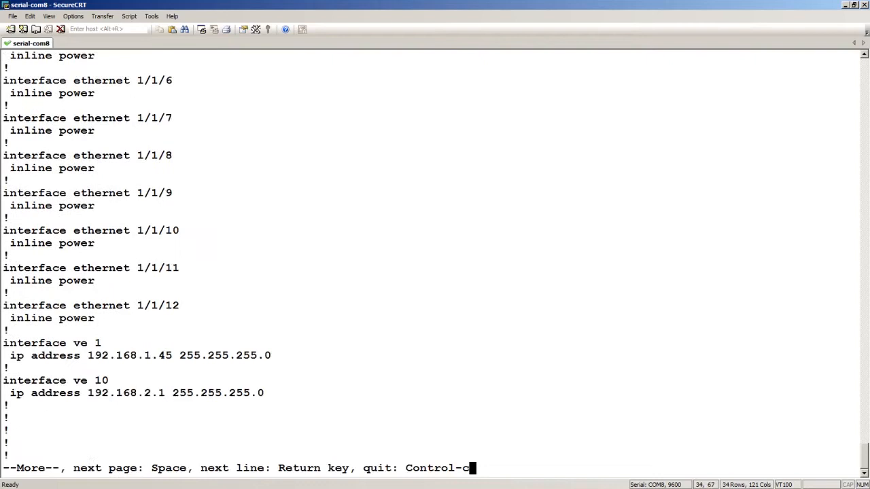
key(space)
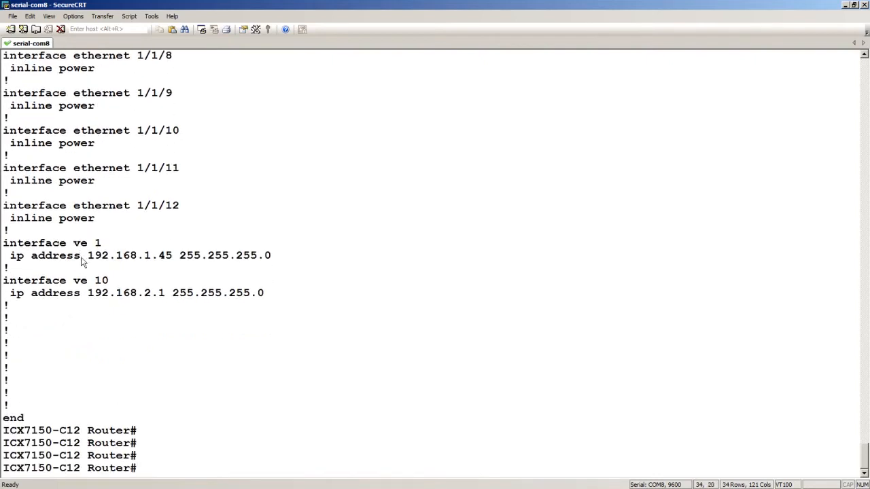
mouse_move(159, 266)
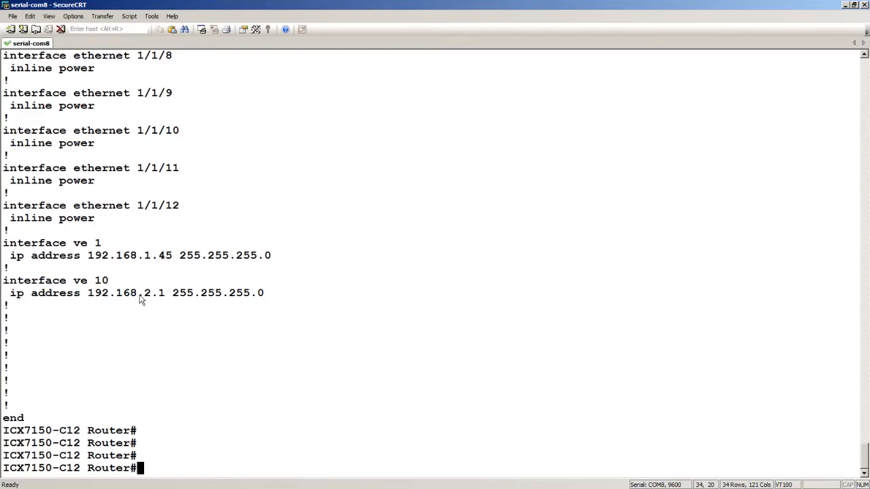
mouse_move(155, 309)
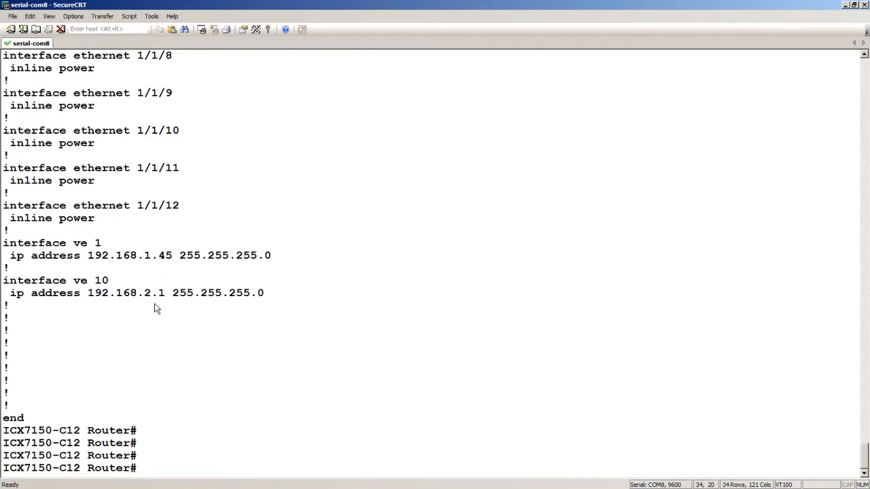
- Enter global configuration and create DHCP server pool 'optiondemo'
text(config t)
text(ip d)
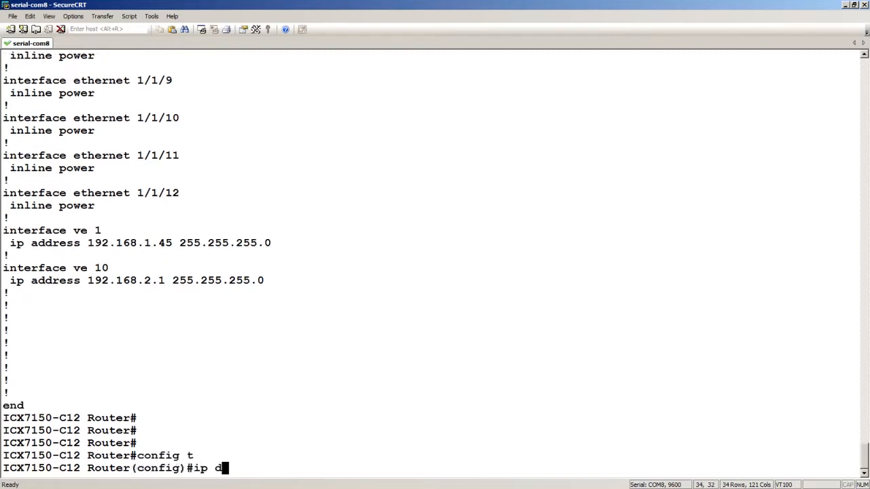
text(hcp-server)
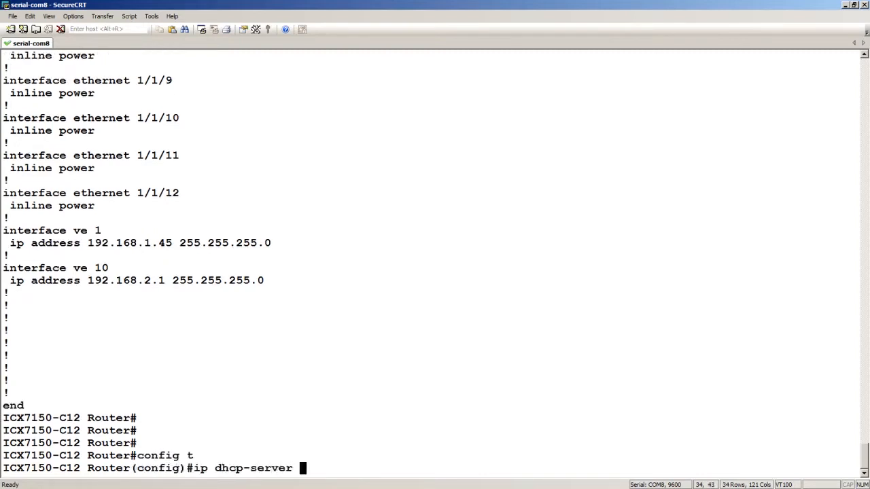
text(pool)
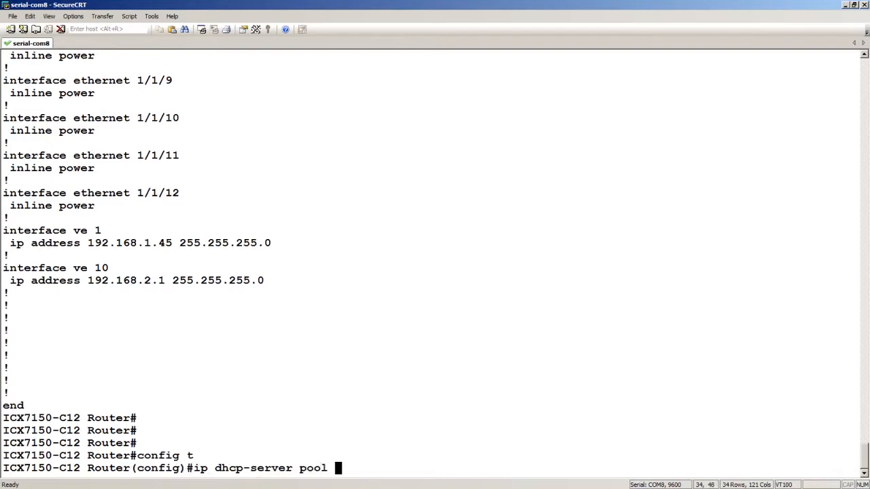
text(optiondemo)
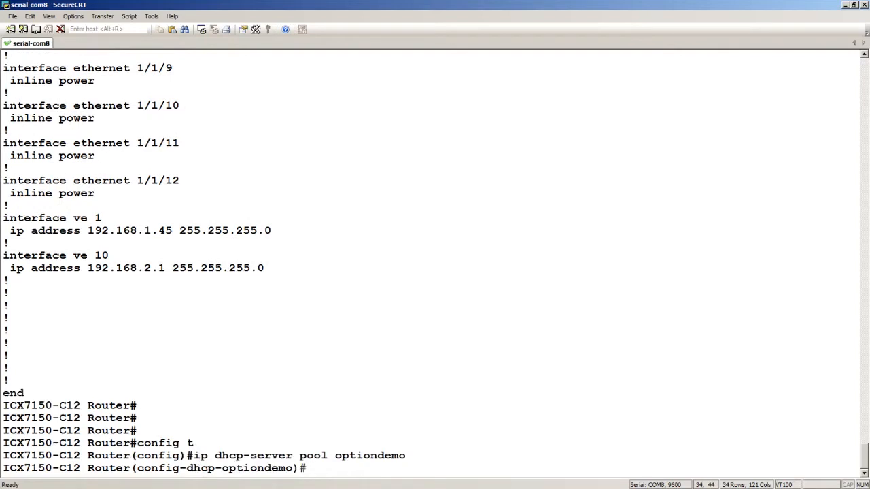
- Set the pool network to 192.168.2.0 255.255.255.0
text(network)
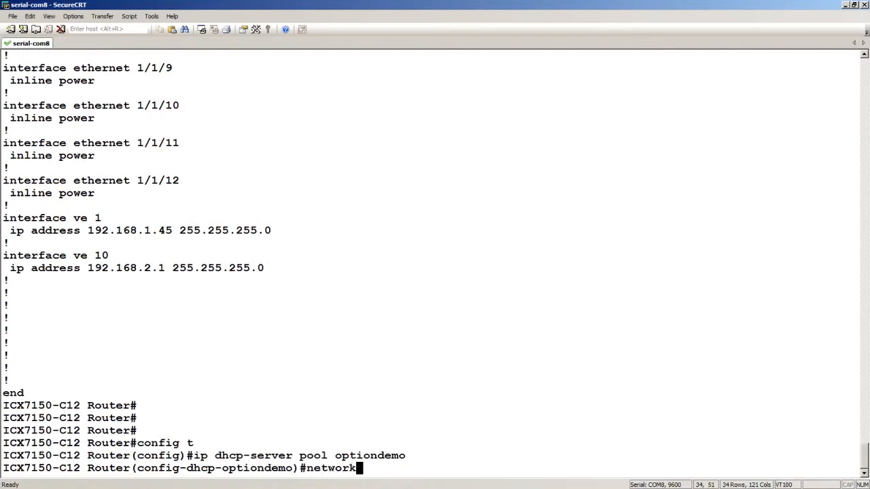
text(192.168.2.0)
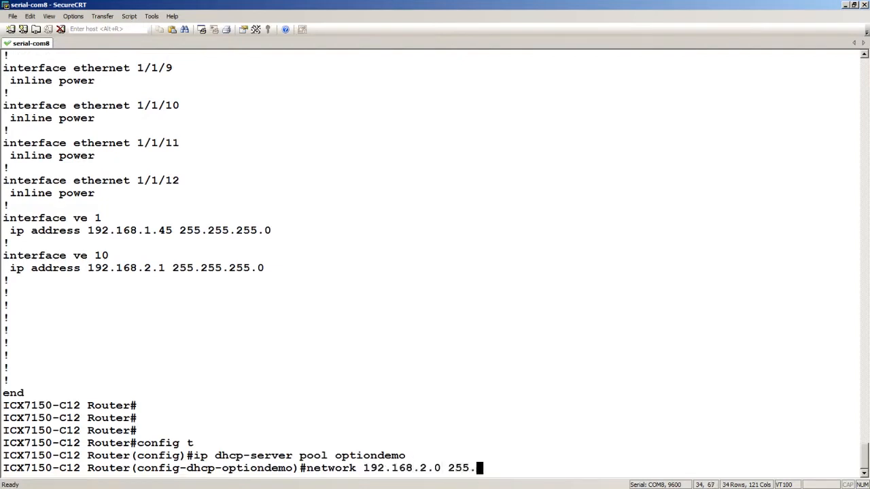
text(255.255.0)
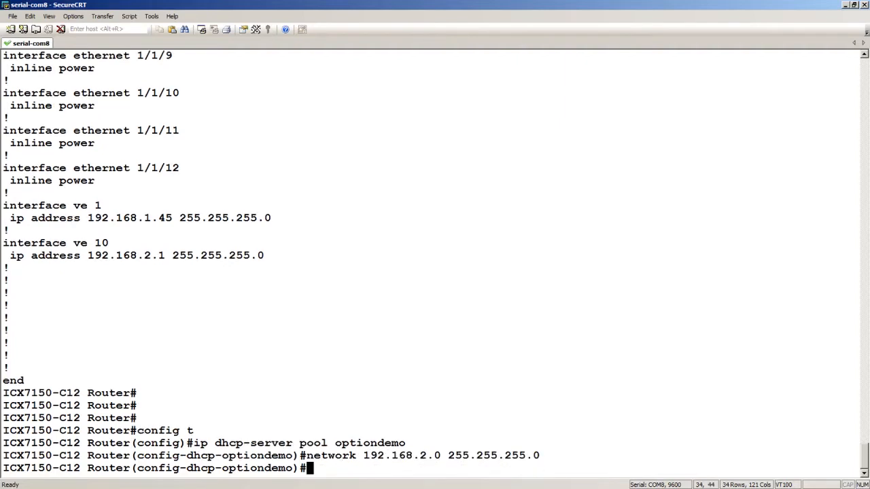
- Exclude address 192.168.2.1 from the pool
text(ex)
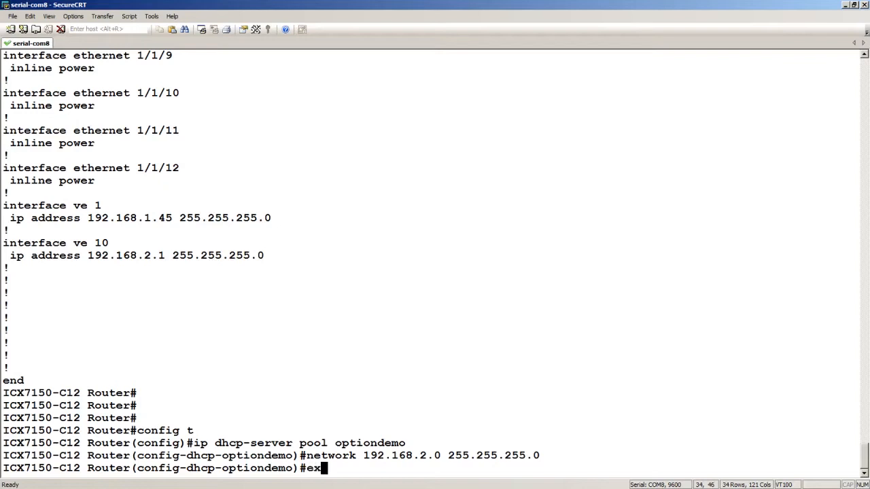
text(cl)
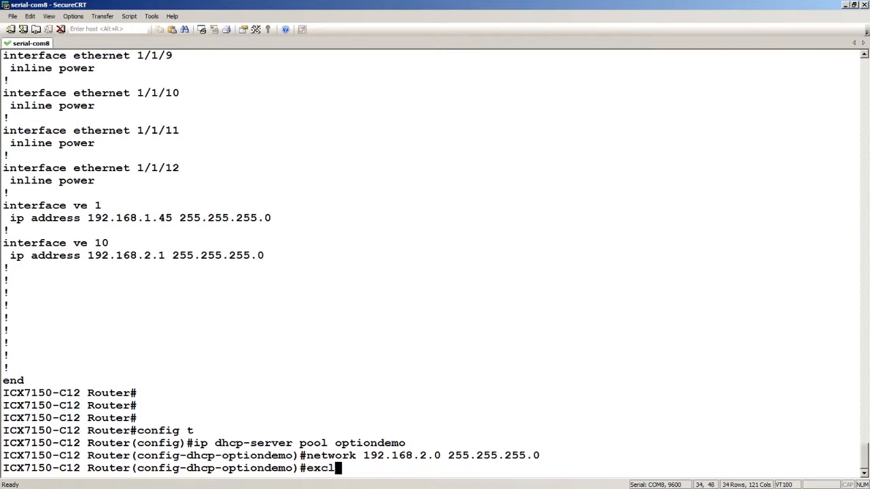
text(uded)
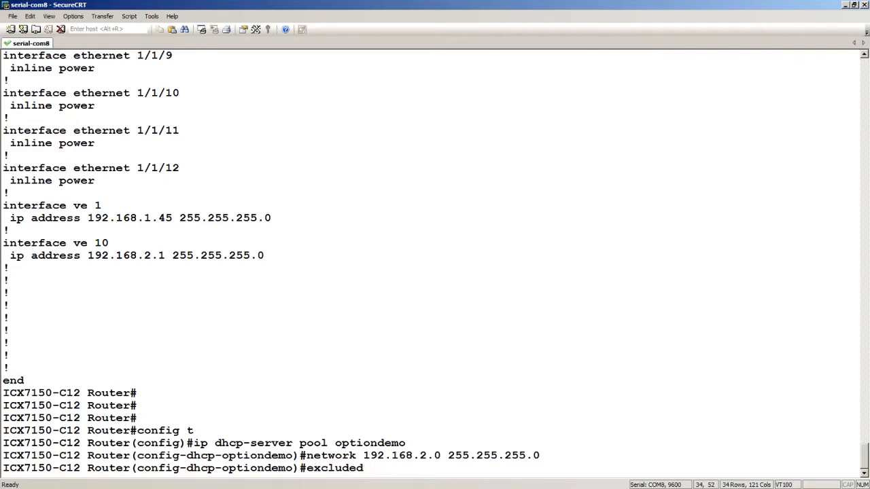
text(-ad)
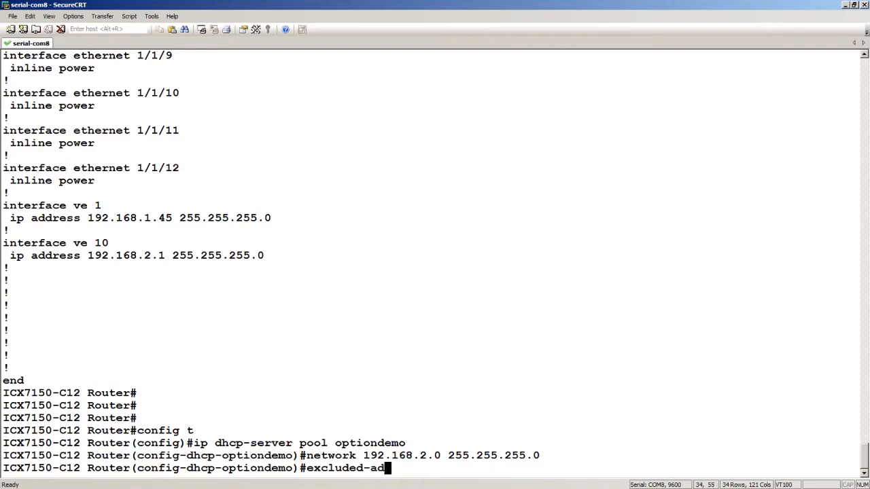
text(dress)
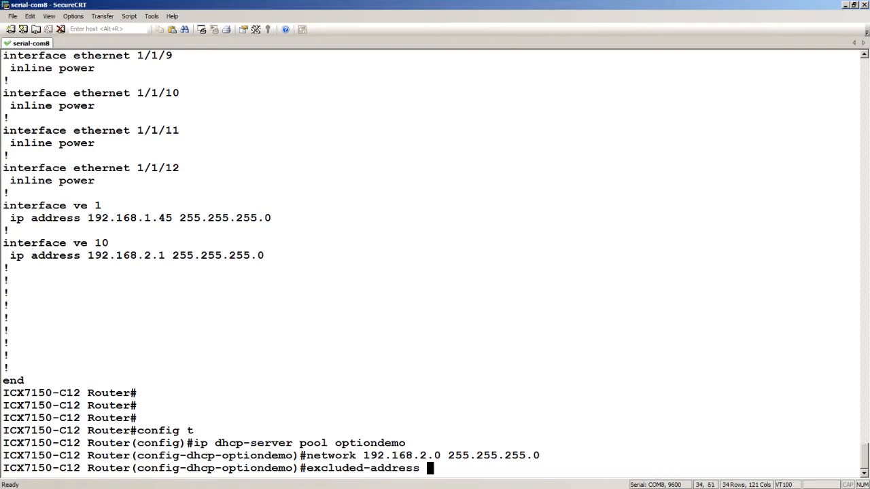
text(192.)
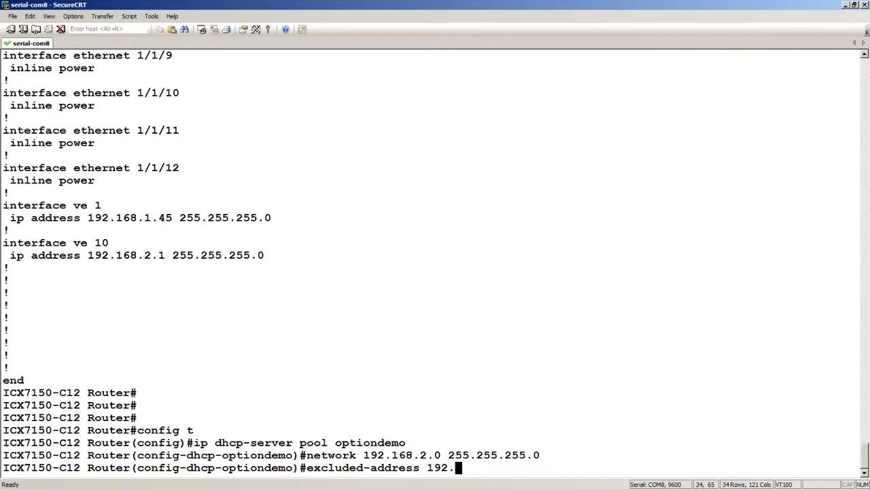
text(168.2.1)
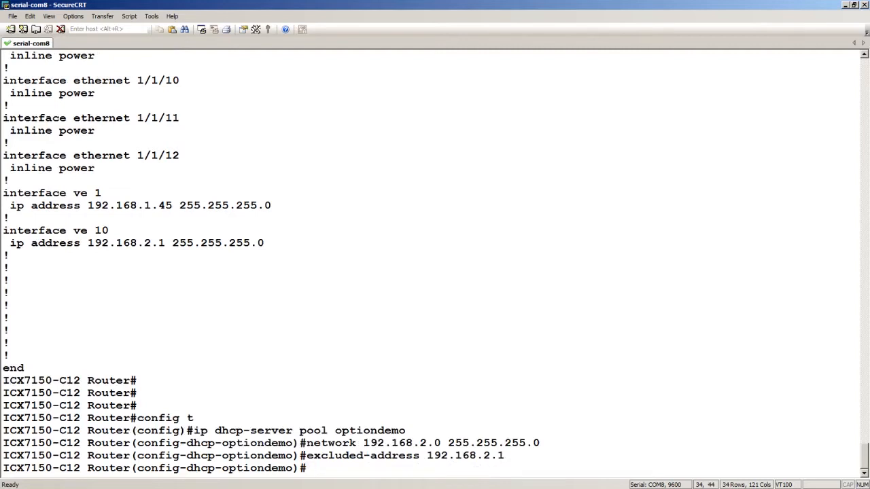
- Set the pool's DHCP default router to 192.168.2.1
text(dhcp-)
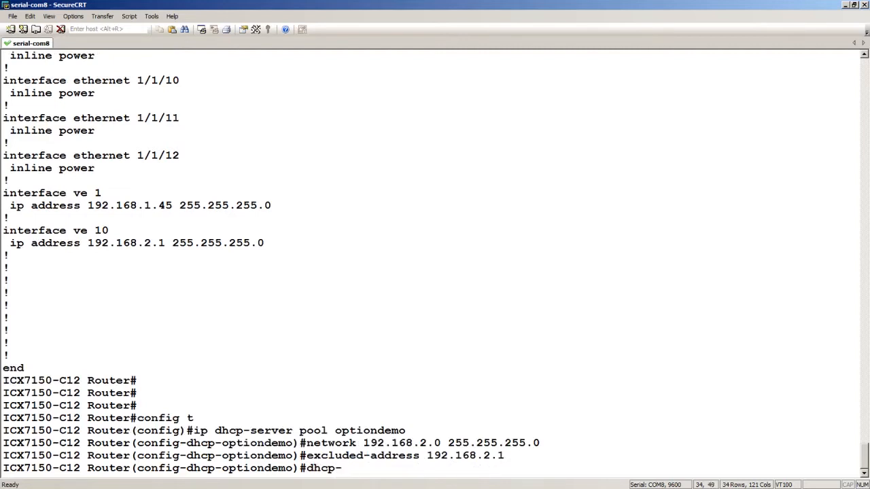
text(default-)
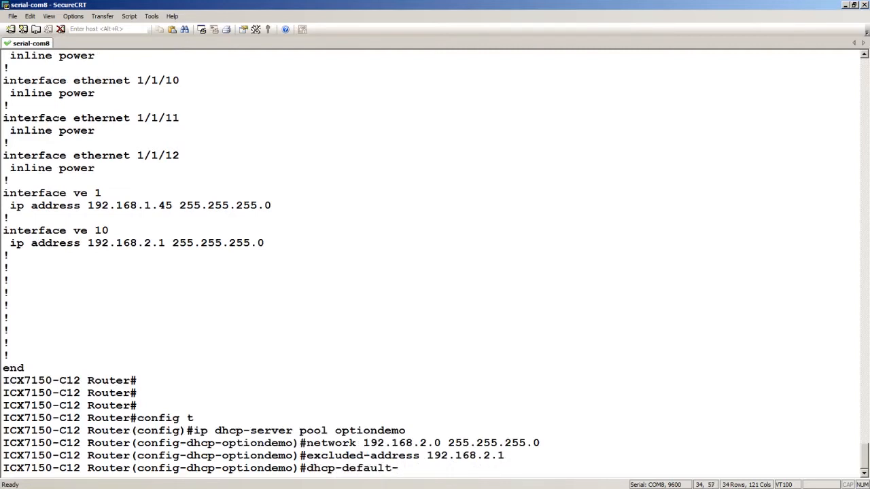
text(router)
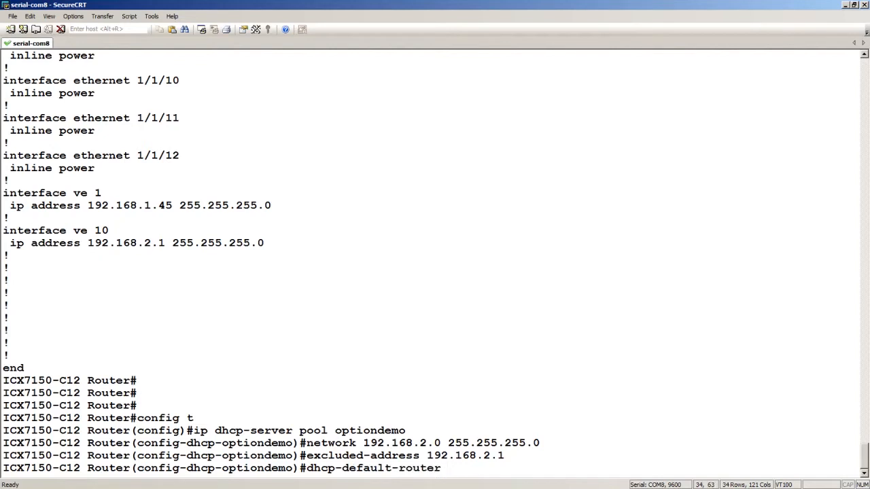
text(192)
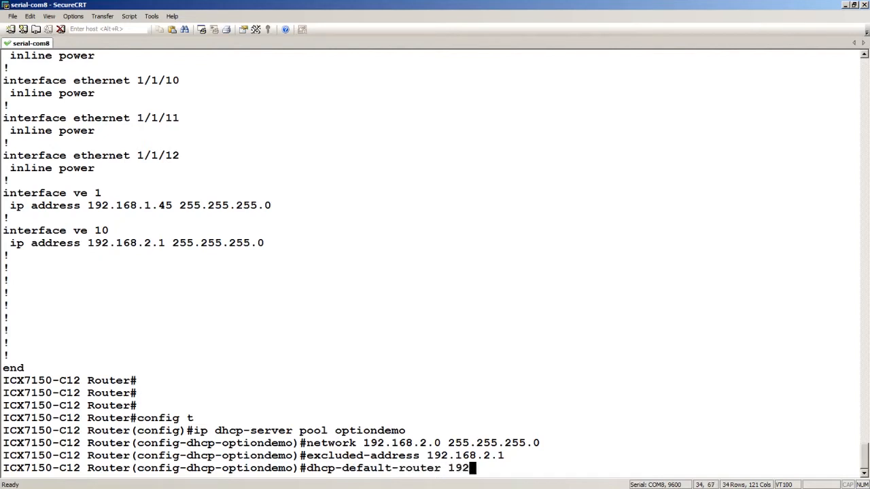
text(68.2.1)
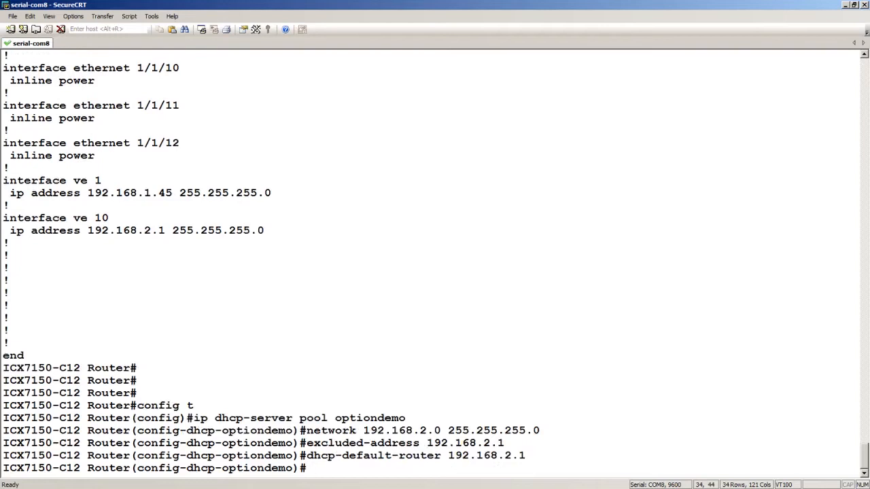
- Deploy the pool, exit, and run 'show ip dhcp-server summ' to see one deployed address pool
text(deploy)
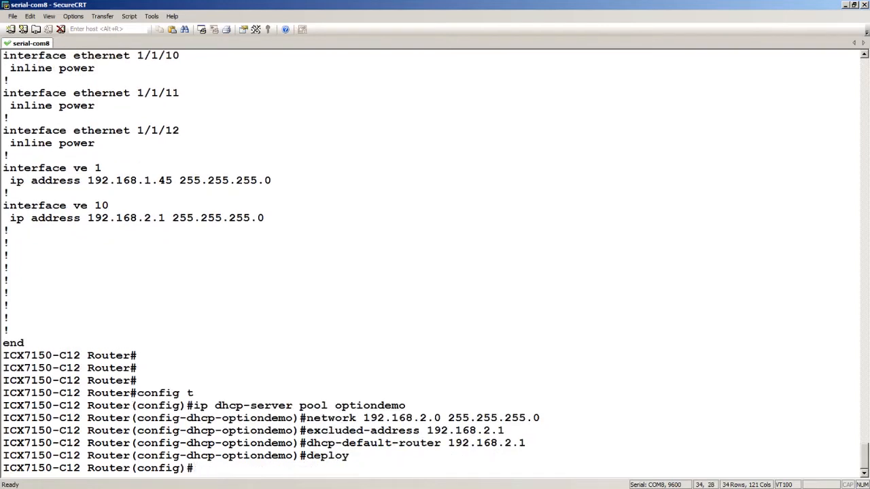
text(exit)
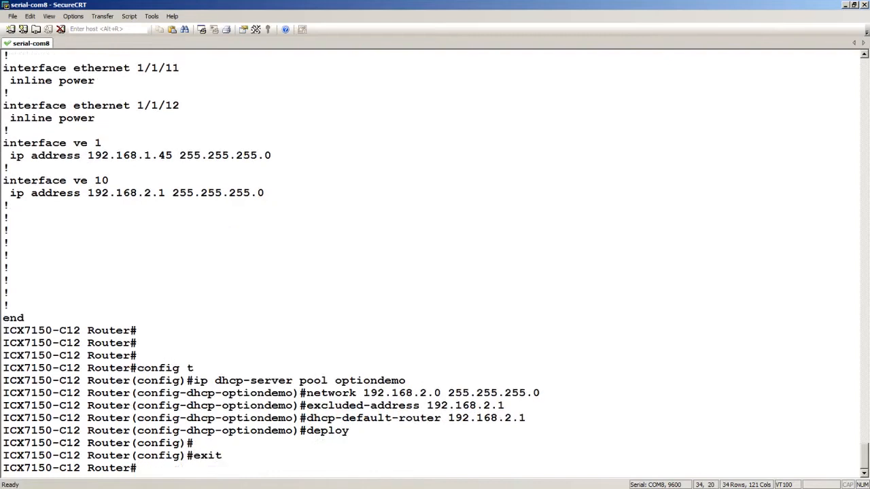
text(show ip dhcp)
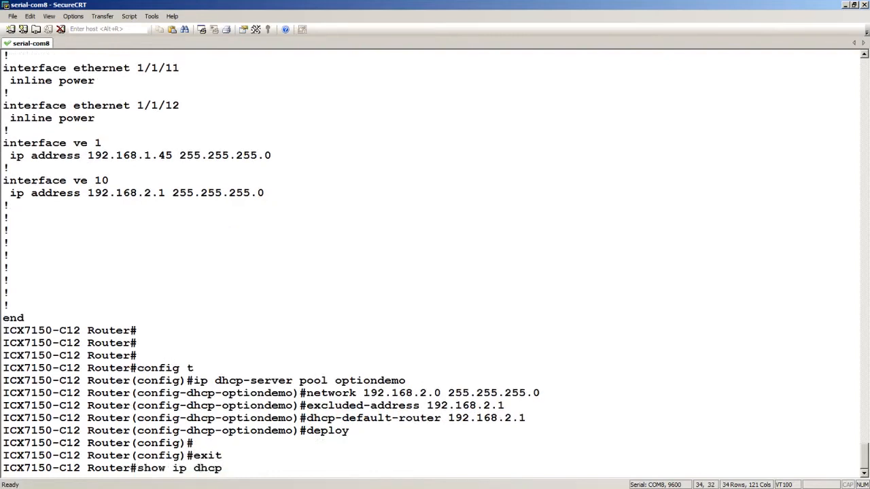
text(-server)
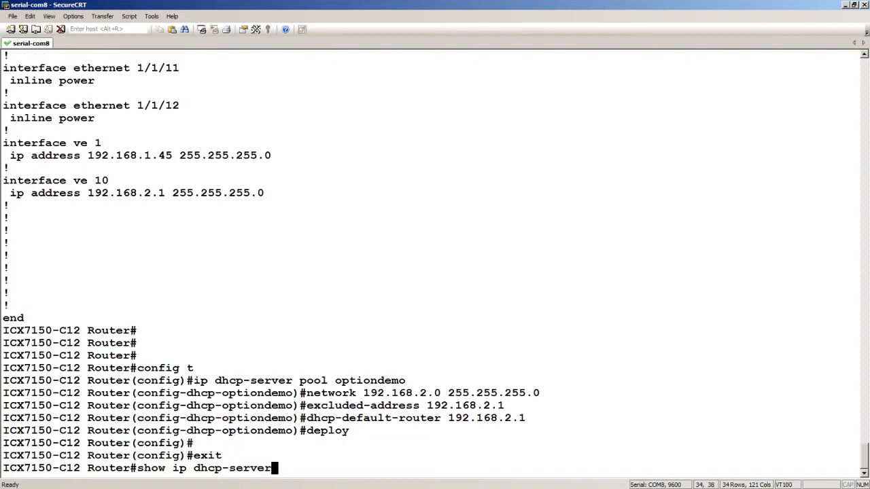
text(summ)
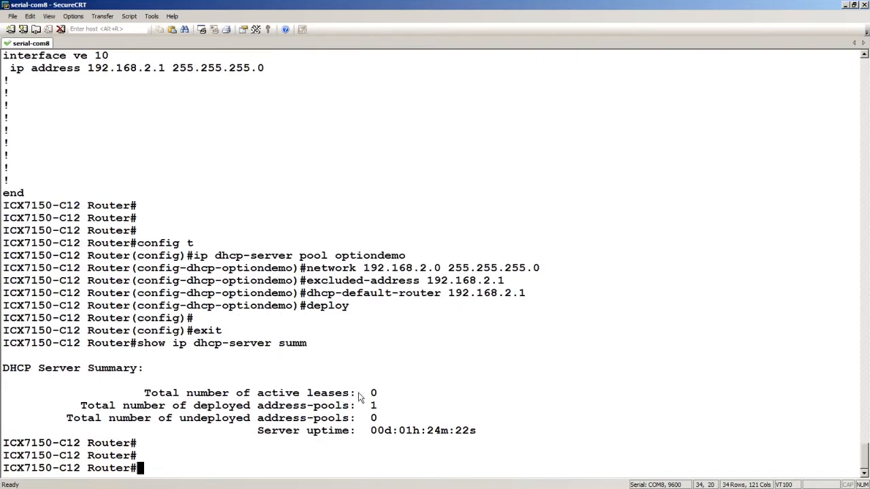
mouse_move(342, 362)
text(show ip dhcp-server summ)
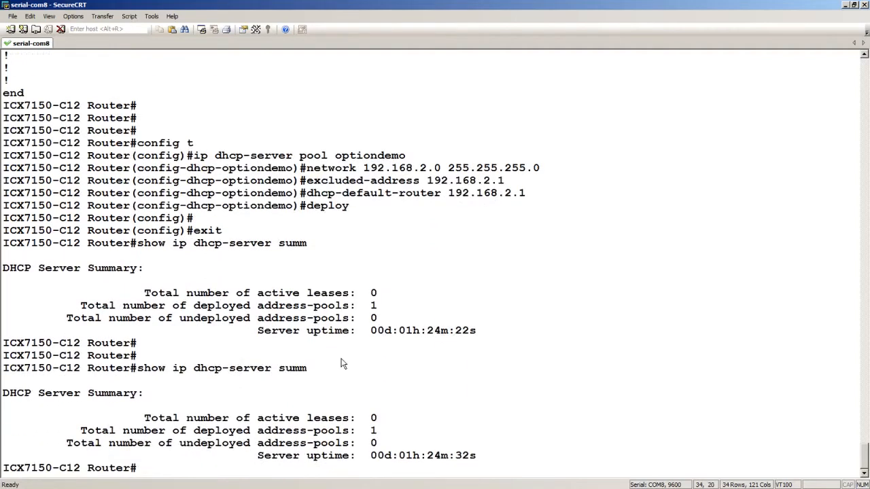
- Enable 'debug ip dhcp_server' and watch a client request showing Option 60 vendor class Ruckus CPE
text(debug)
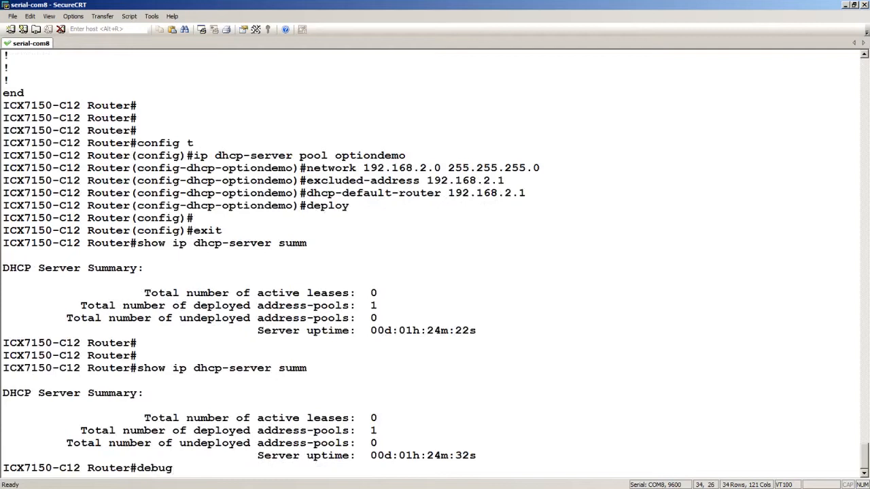
text(ip dhcp)
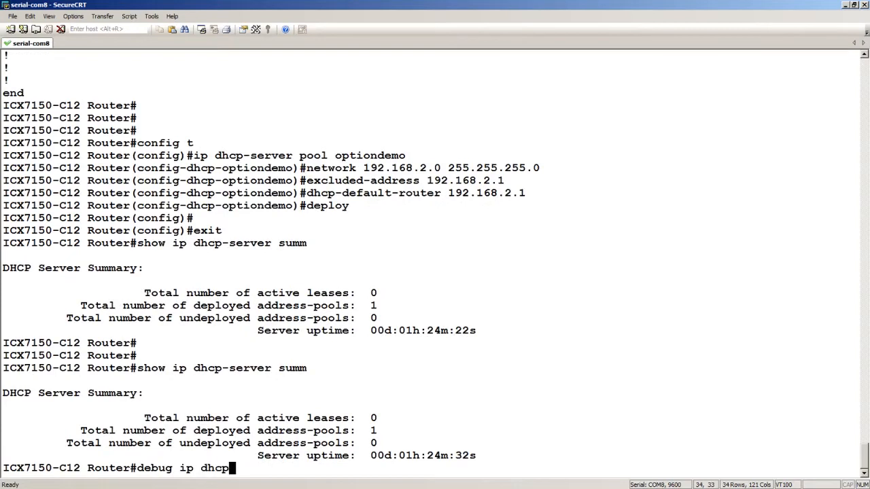
text(_server)
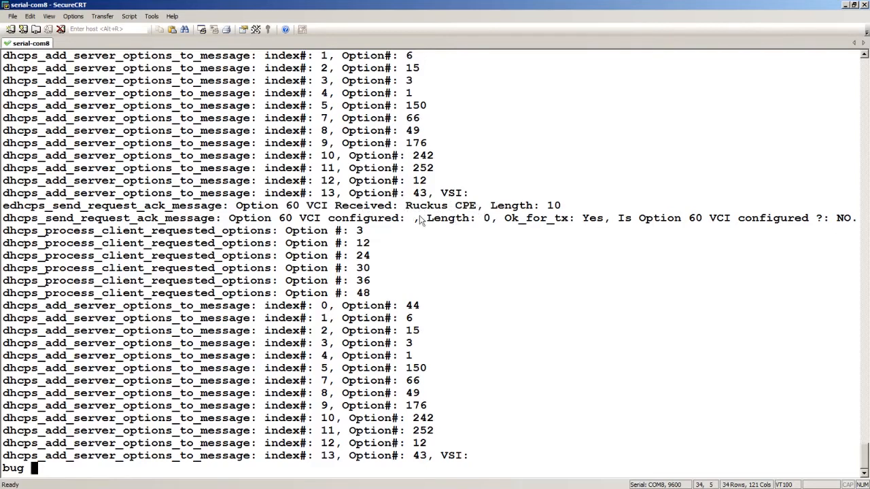
mouse_move(451, 210)
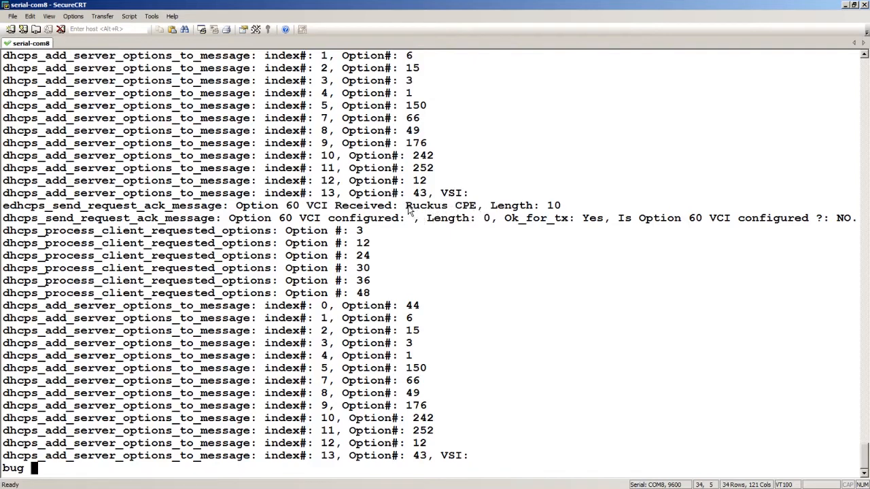
mouse_move(462, 211)
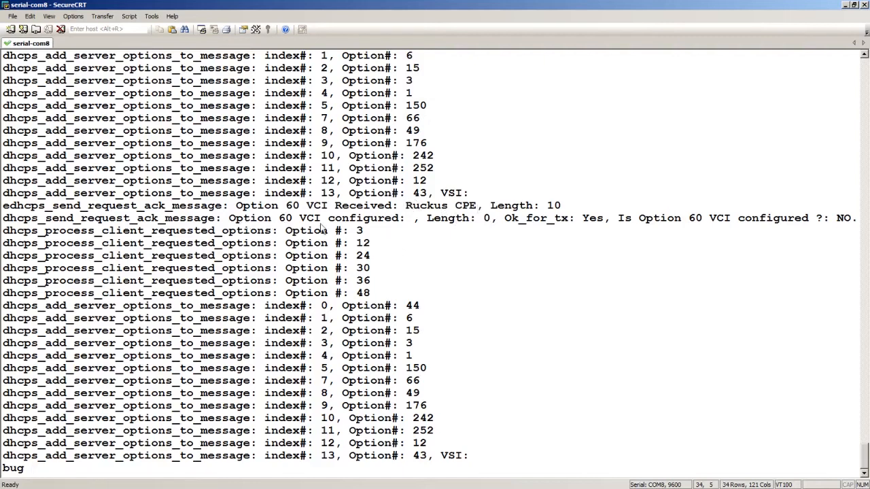
mouse_move(717, 242)
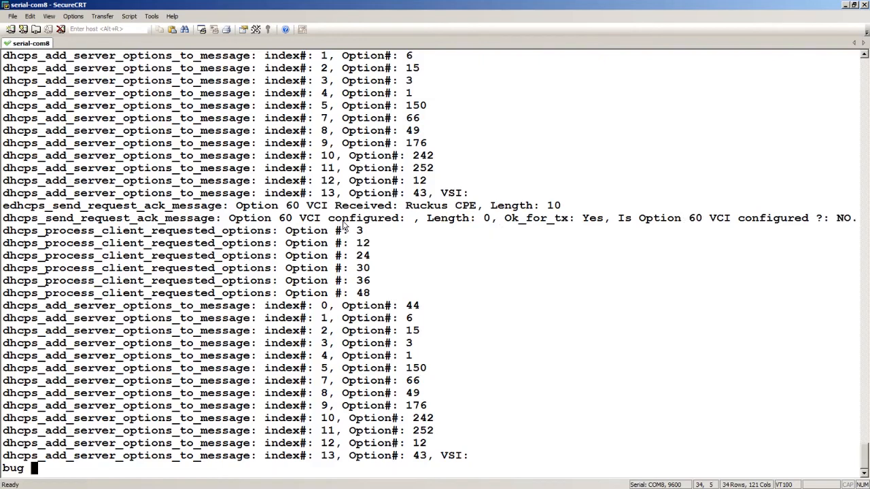
mouse_move(360, 285)
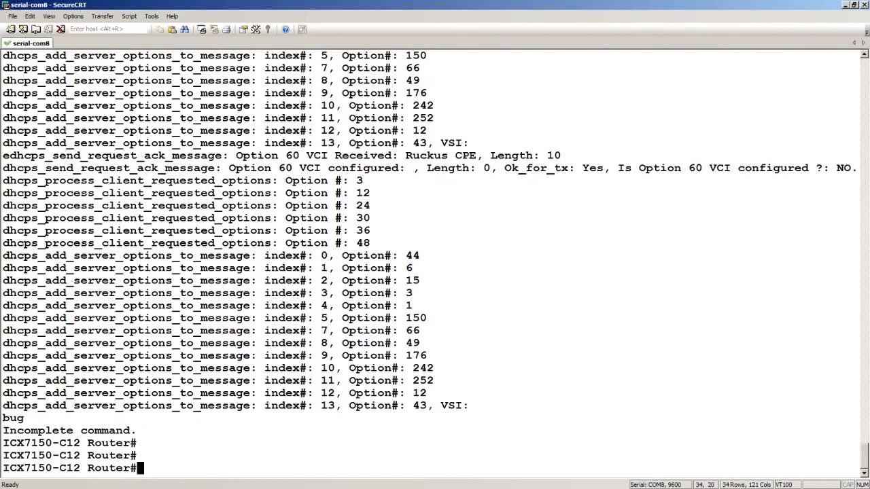
- Run 'no debug all' and return to global configuration with 'config t'
text(no debug all)
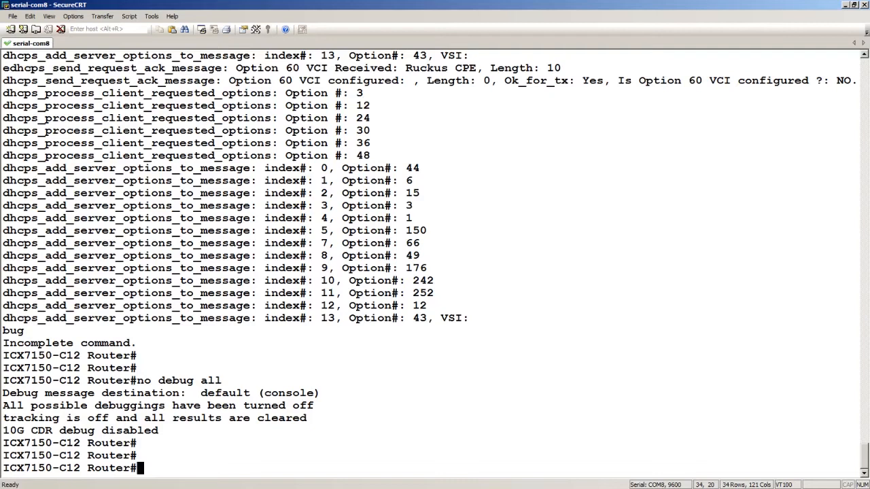
text(cof)
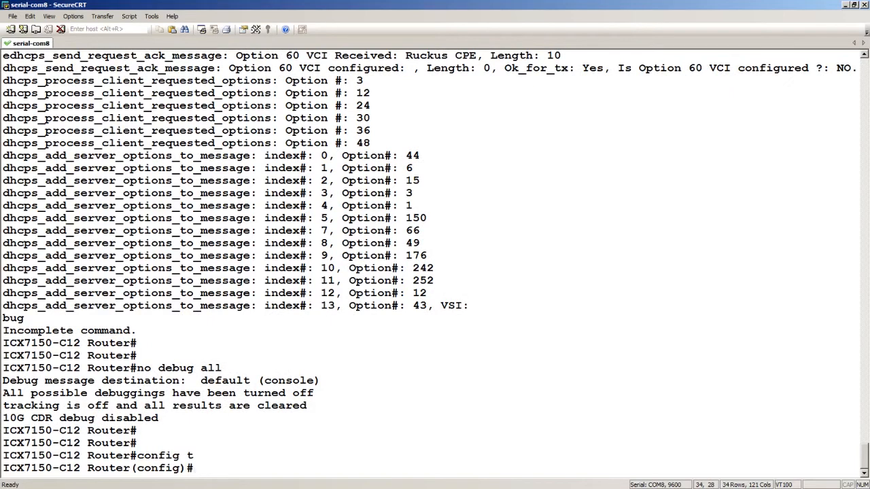
- Enter the 'ip dhcp-server pool optiondemo' configuration context
text(ip dhcp-s)
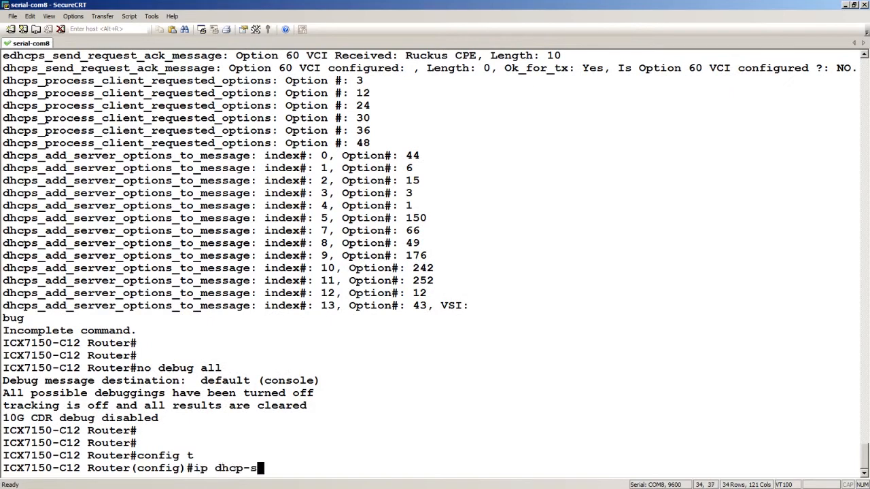
text(erver)
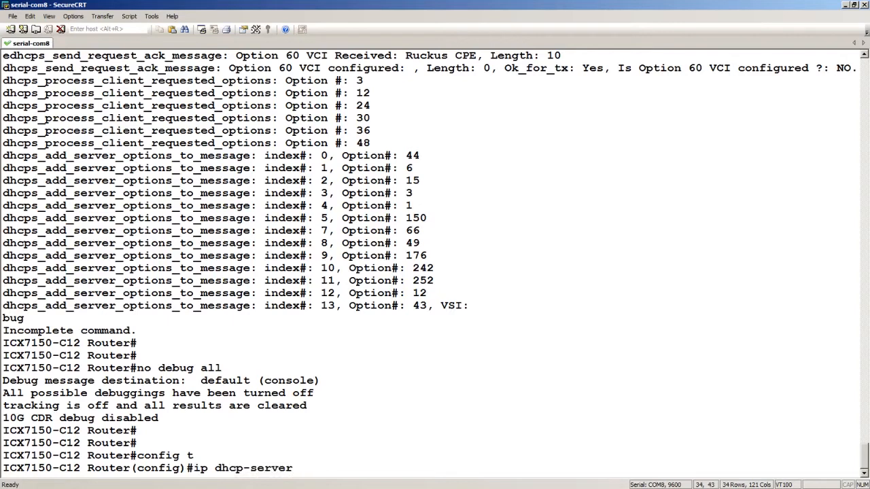
text(pool)
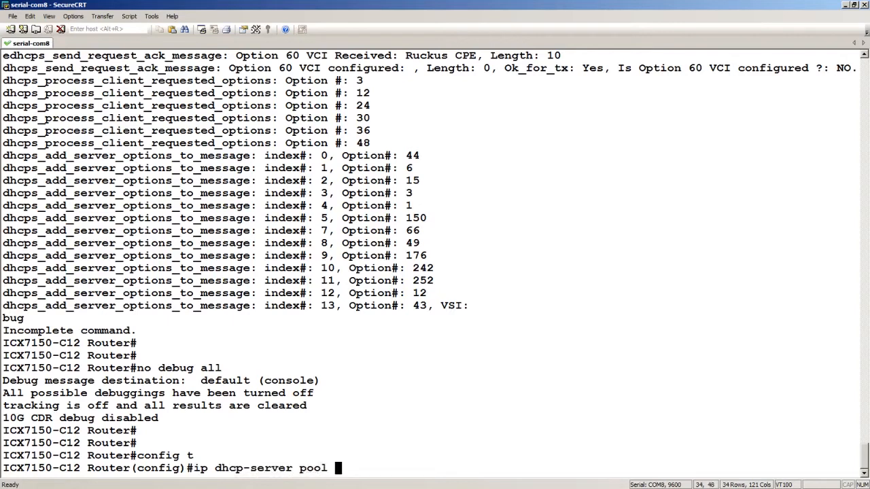
text(optiondemo)
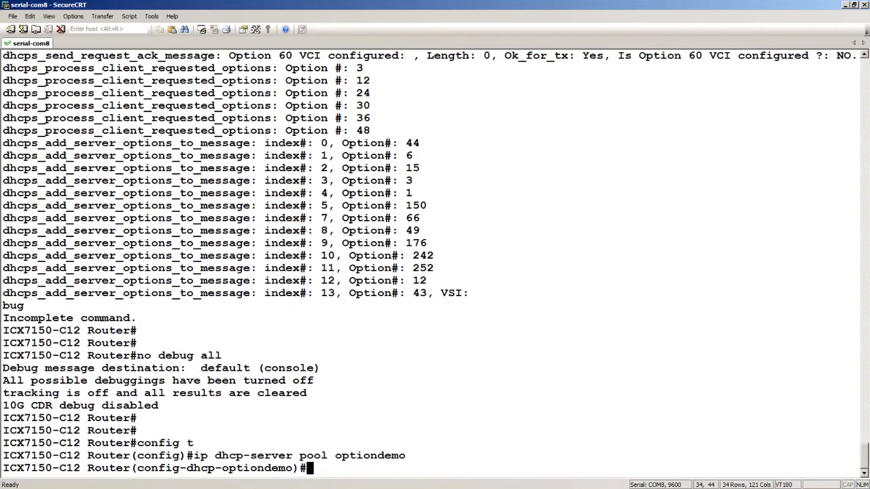
- Set vendor-class ascii "Ruckus CPE" on the pool, retyping after the rejected 'acsii' typo
text(ve)
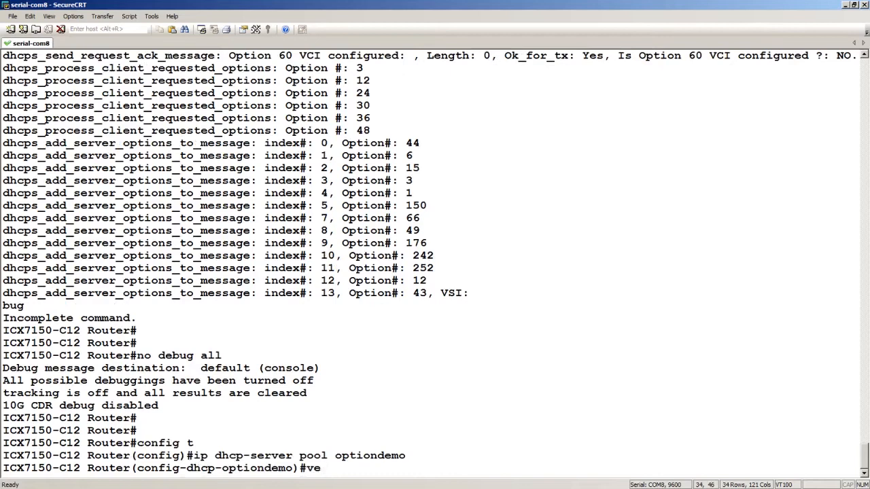
text(ndor-class)
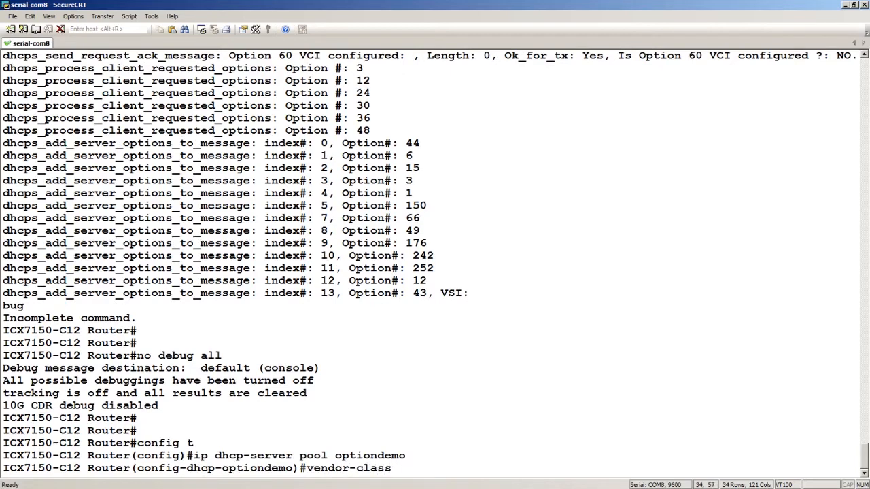
text(acs)
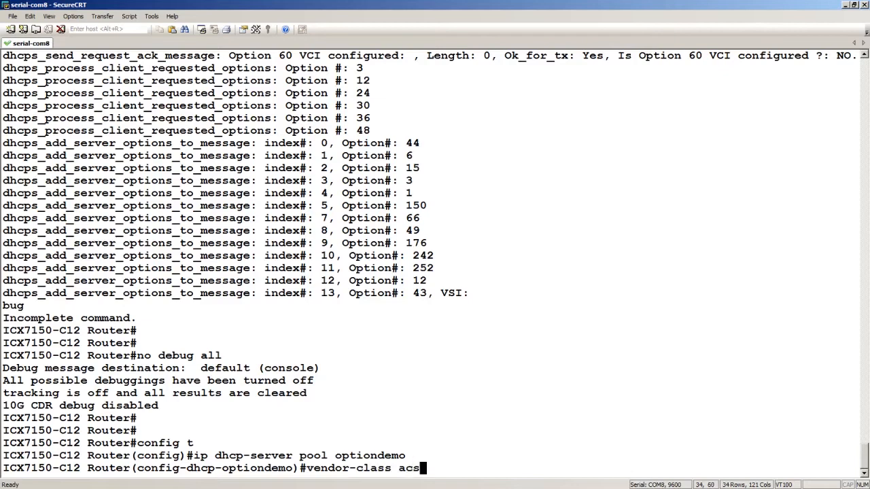
text(ii)
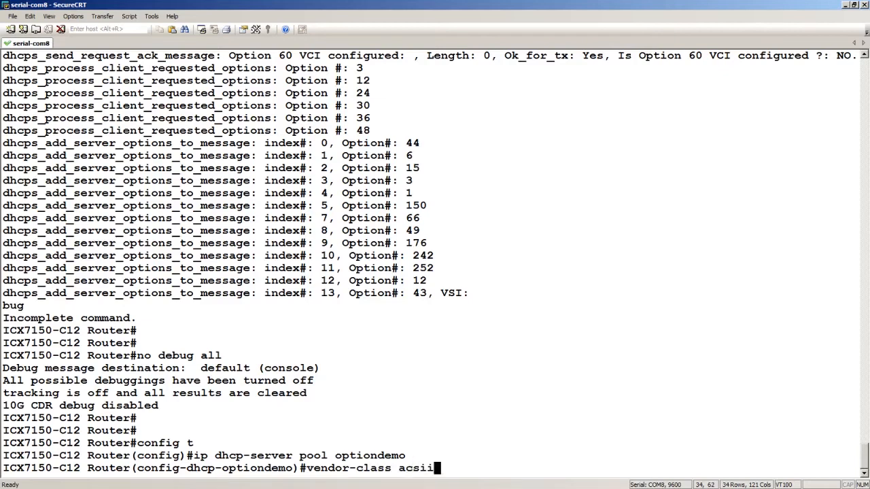
text(")
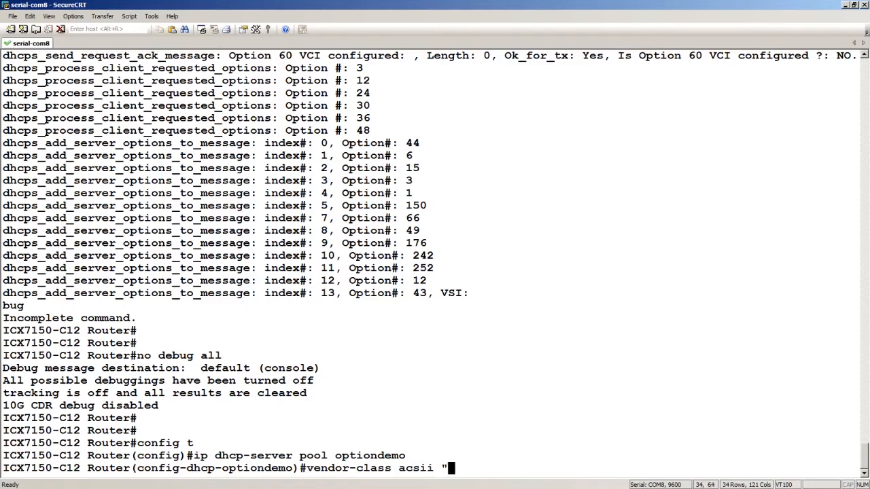
text(Ruckus)
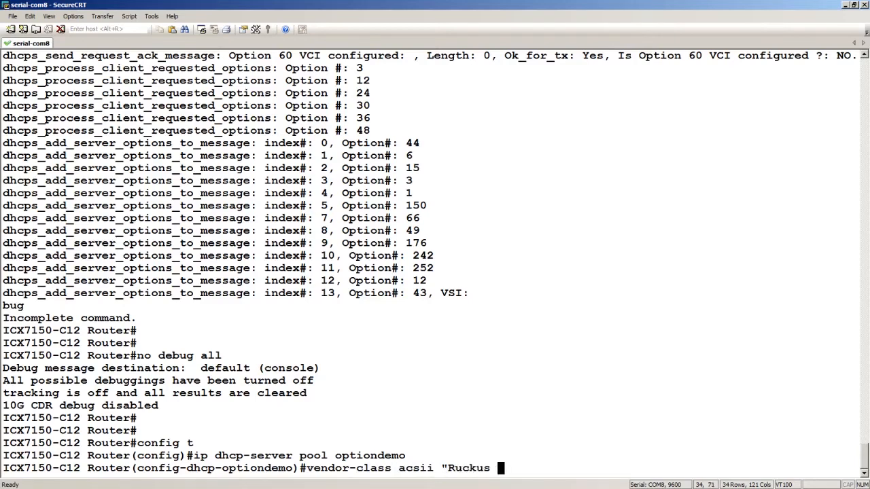
text(CP)
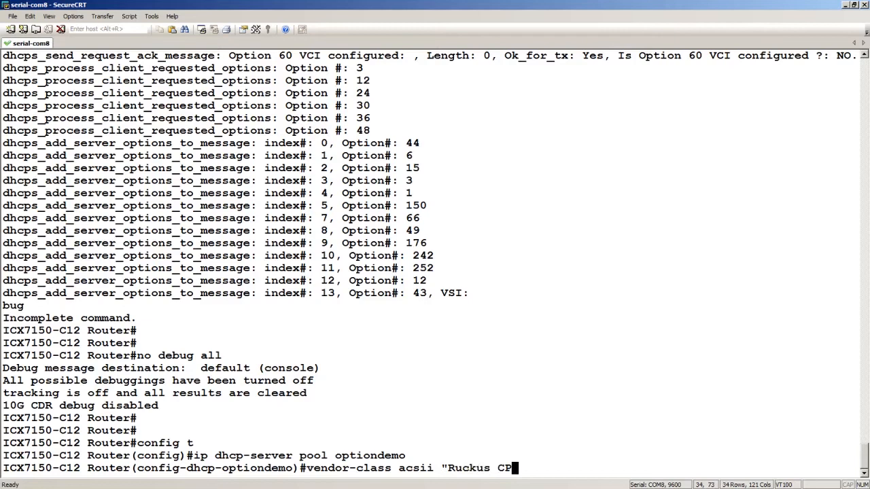
text(E)
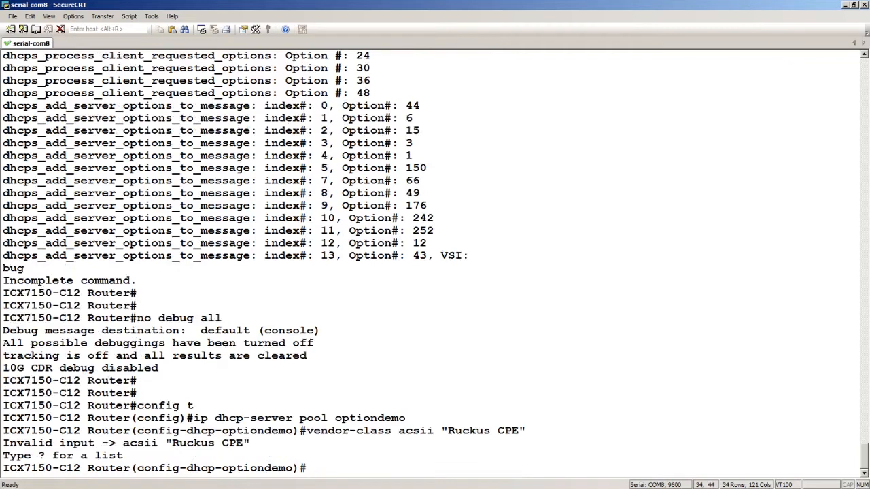
text(vendor-class acsii "Ruckus CPE")
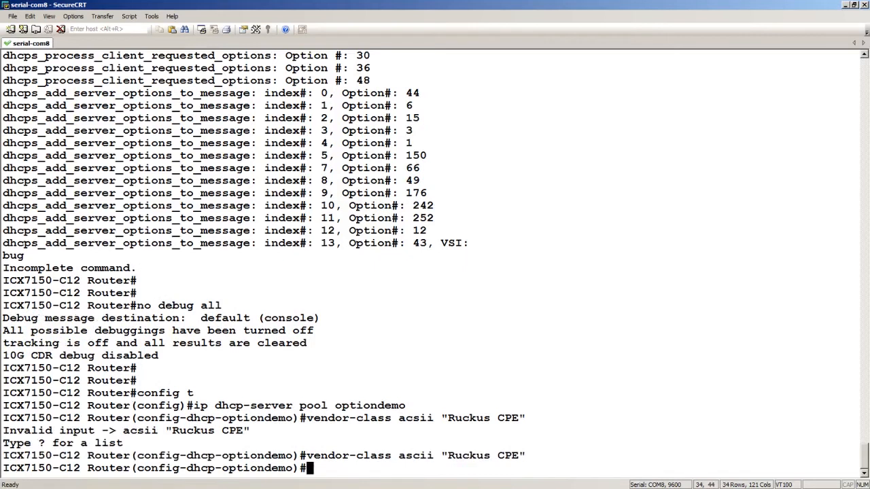
- Add option 43 ascii 192.168.1.98,192.168.1.99 to the optiondemo pool
text(option)
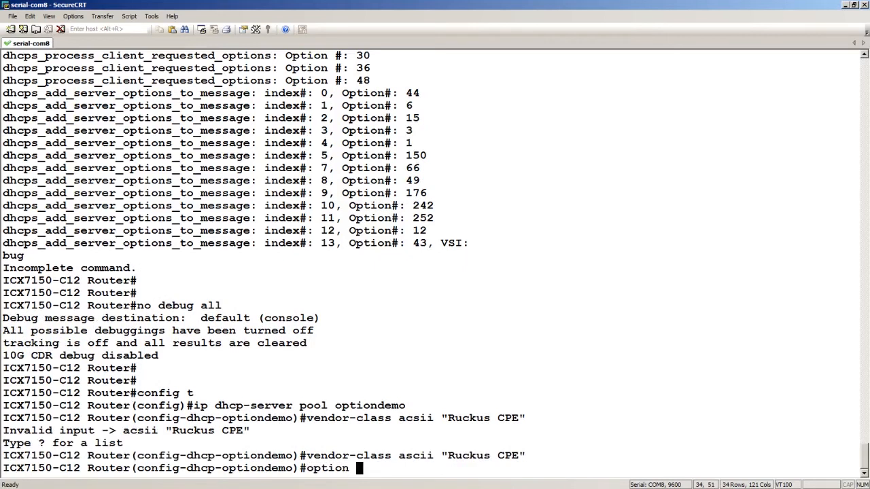
text(43)
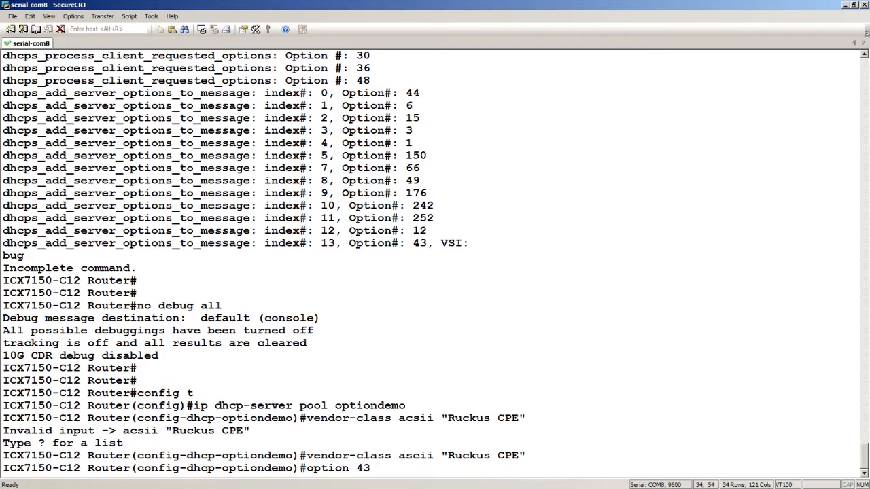
text(ascii)
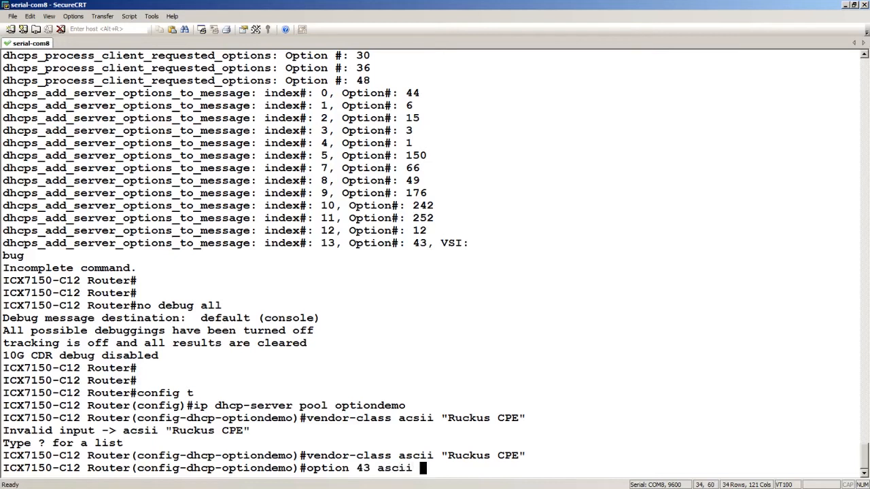
text(192.16)
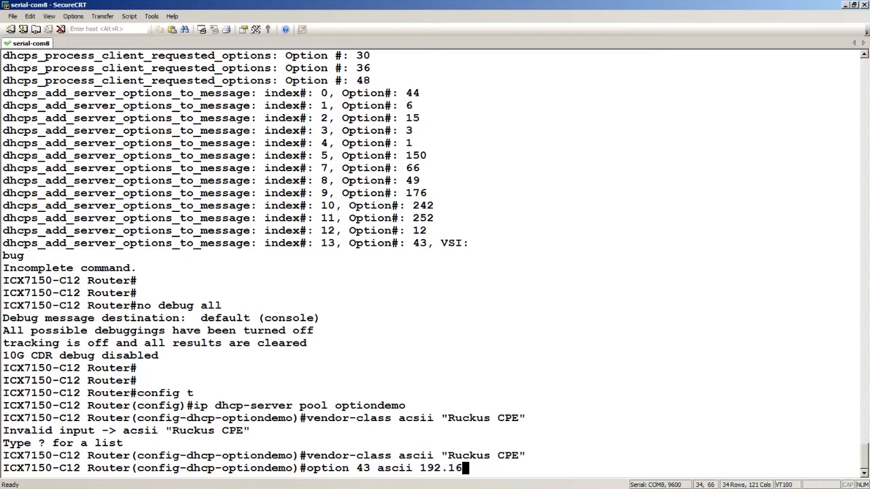
text(8.1.)
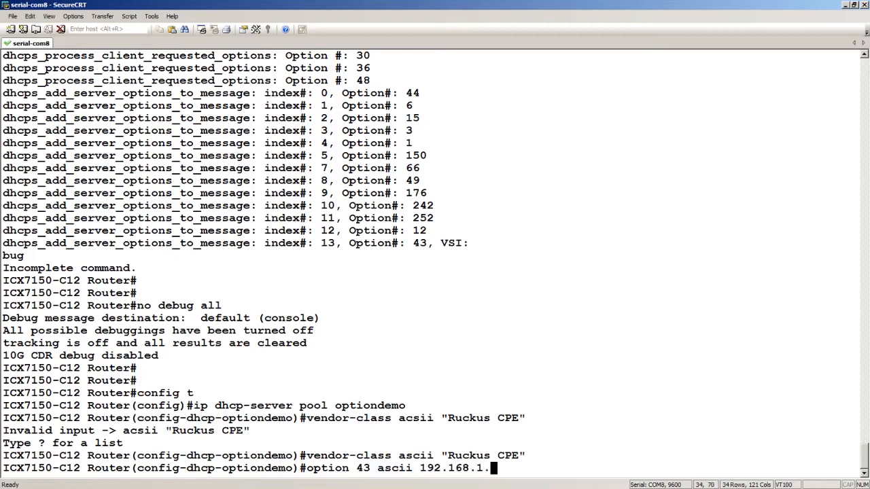
text(98,)
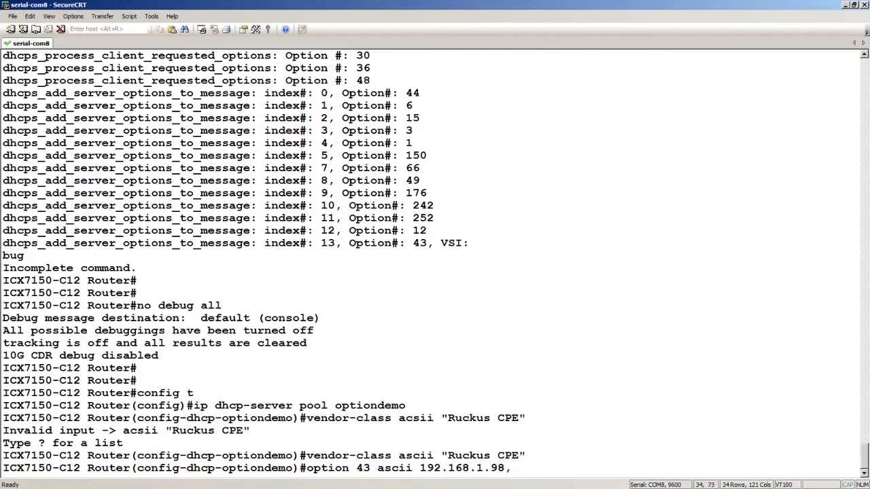
text(192.168.1.99)
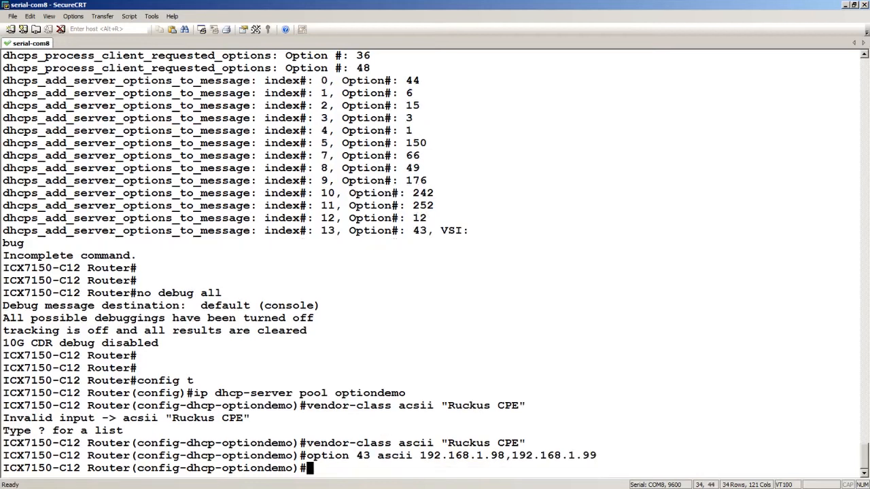
- Deploy the optiondemo pool and return to a fresh configuration prompt
text(deploy)
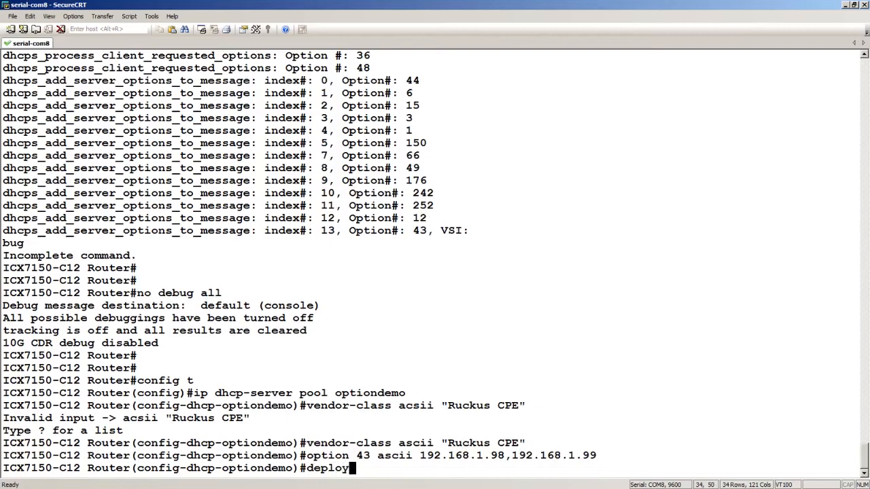
key(Enter)
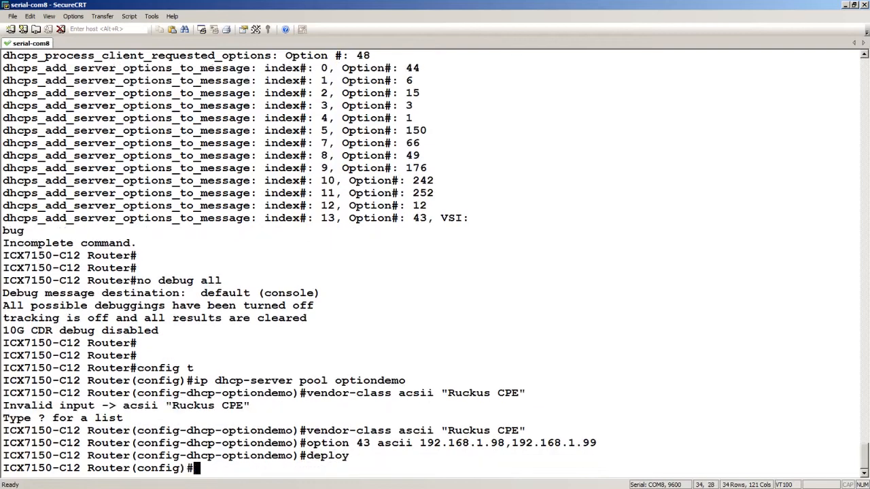
key(Enter)
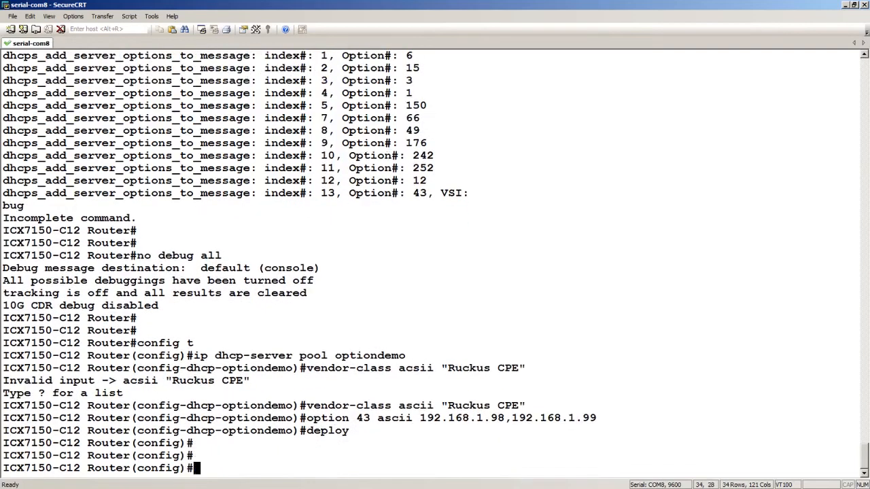
- Run 'sh run' to confirm optiondemo has vendor-class Ruckus CPE and option 43, then quit the listing
text(sh run)
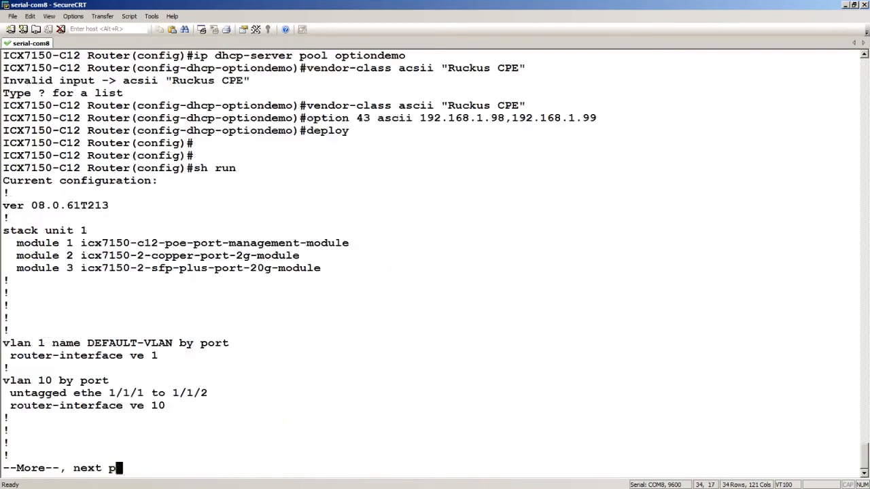
key(space)
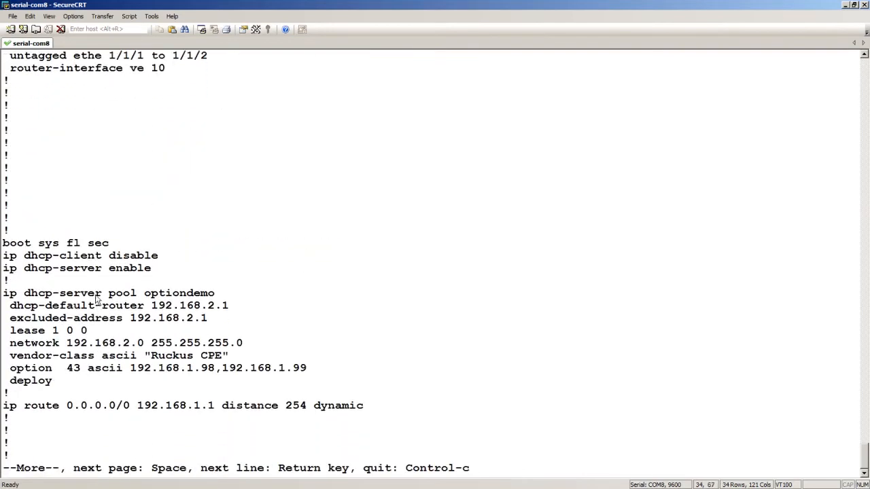
mouse_move(85, 324)
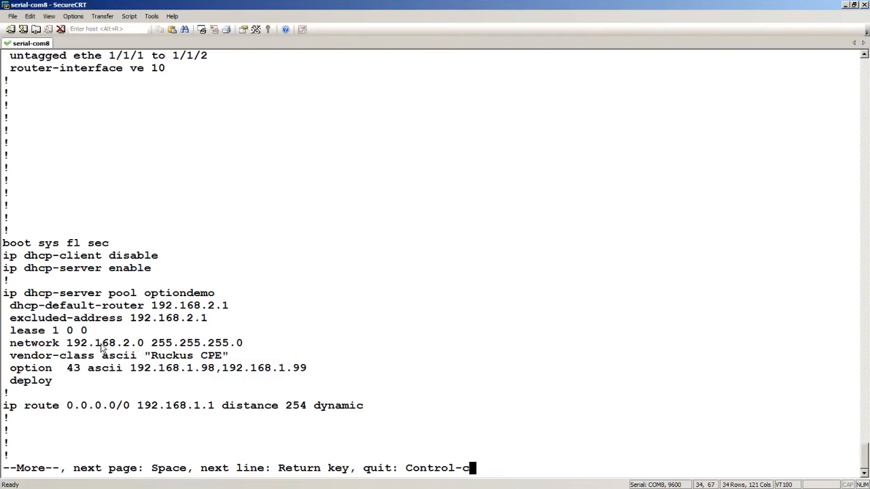
mouse_move(239, 305)
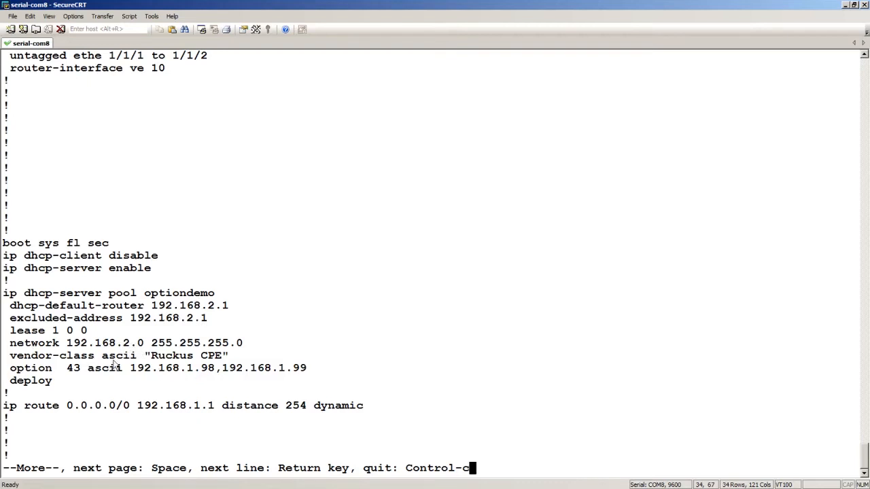
mouse_move(152, 356)
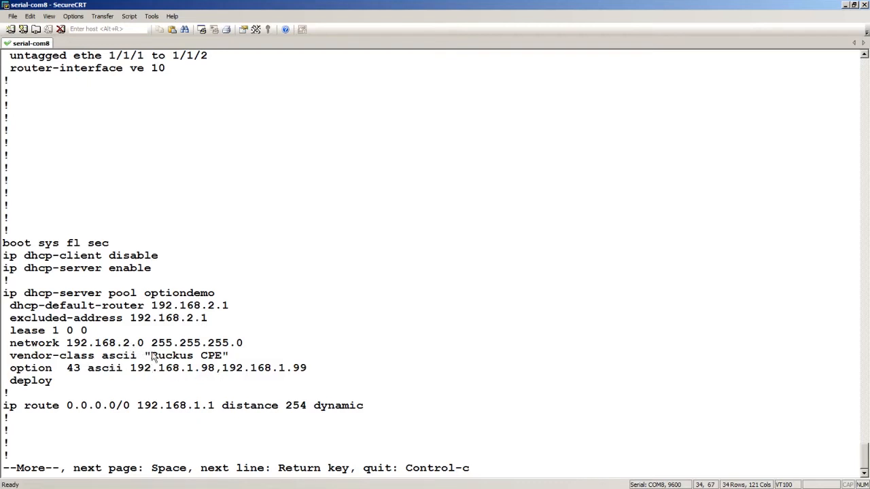
mouse_move(170, 364)
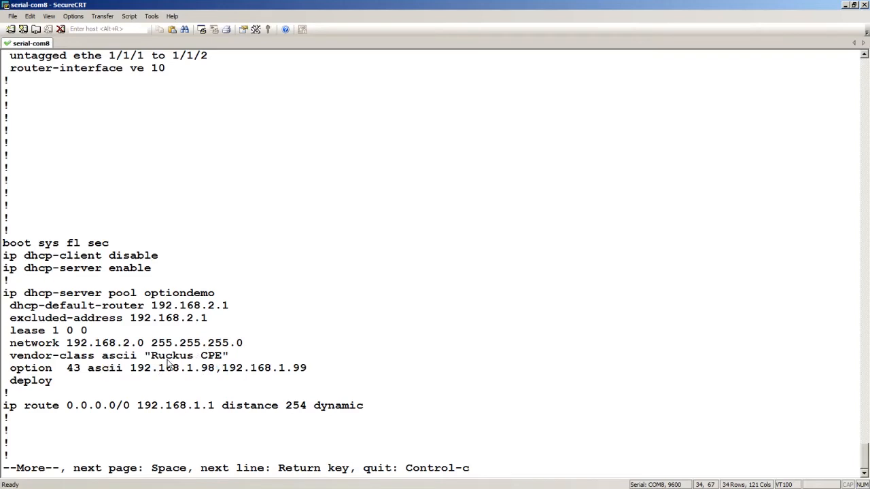
mouse_move(225, 366)
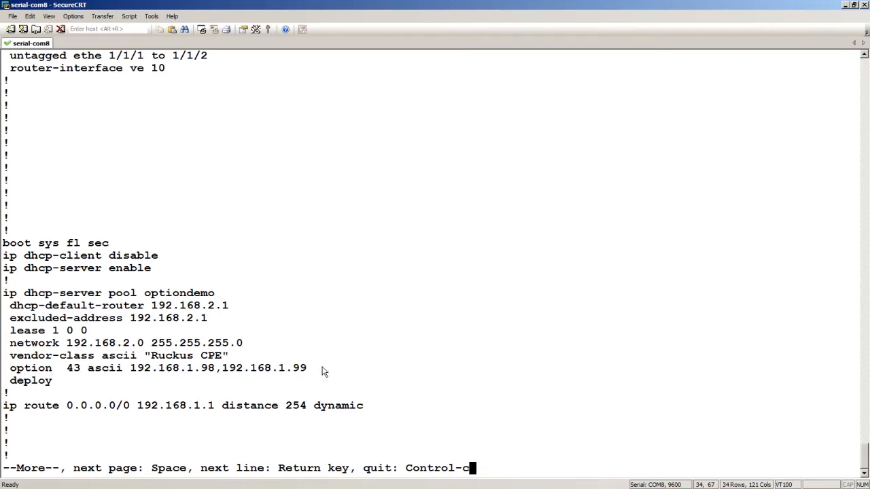
mouse_move(149, 400)
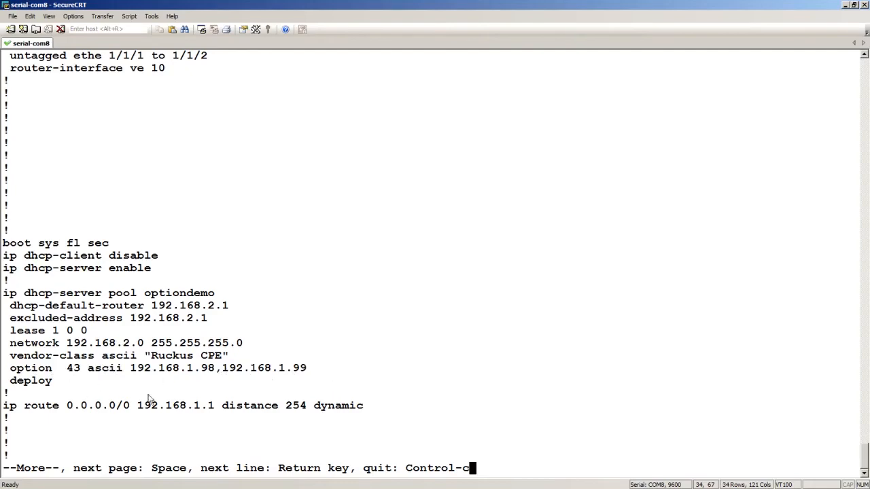
key(space)
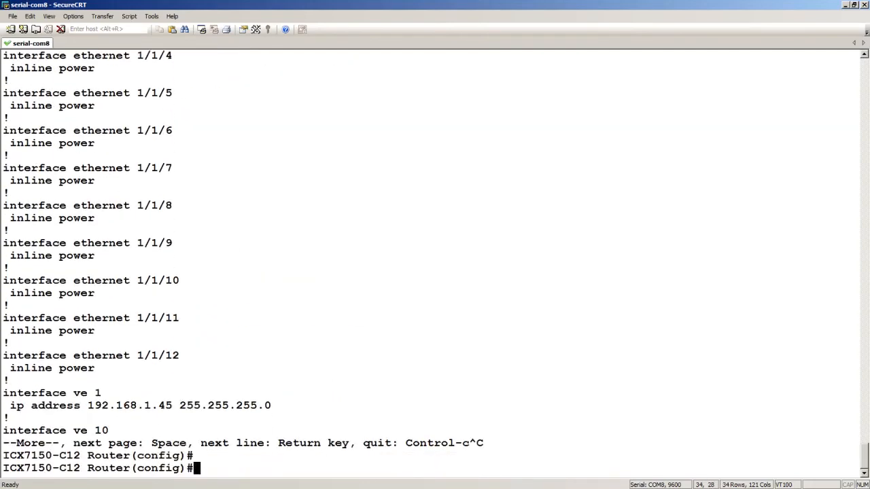
- Exit config, enable 'debug ip dhcp_server', and clear bindings so Option 60 validation shows PASSED
text(exit)
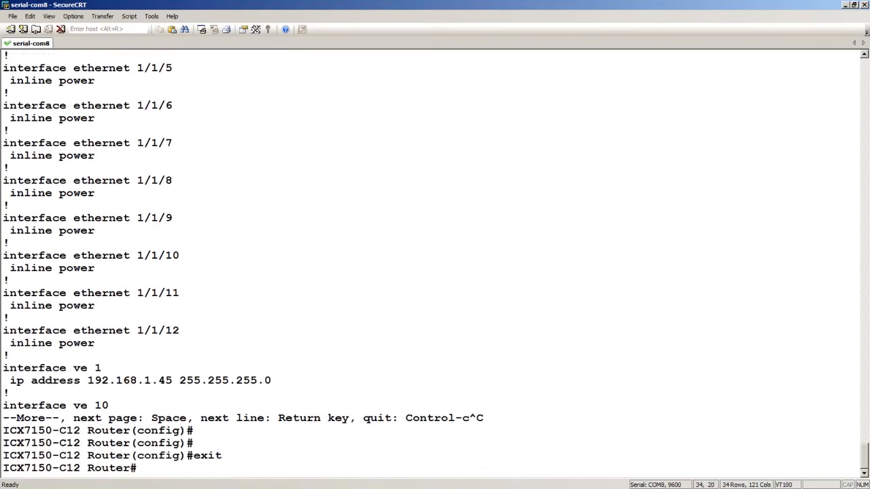
text(deb)
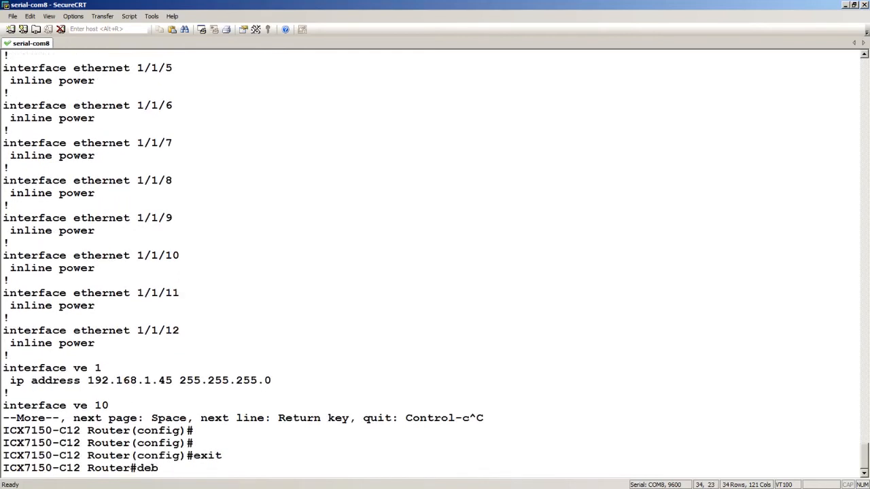
text(ug)
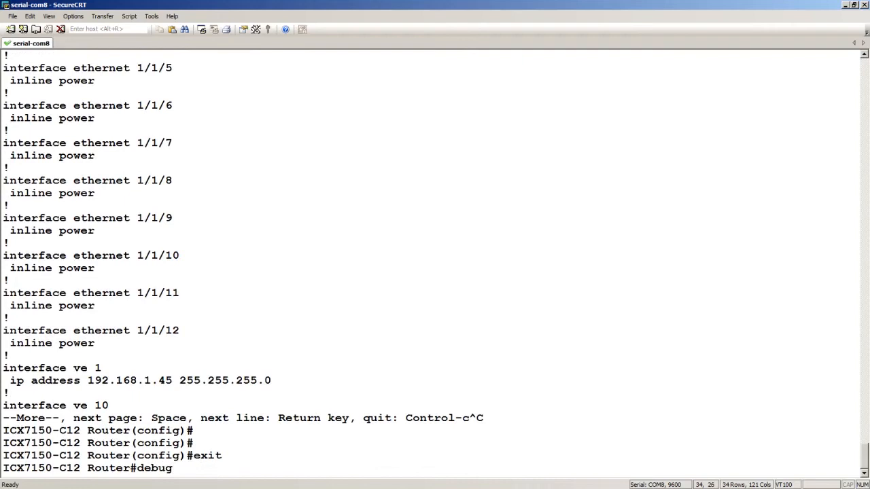
text(ip dhc)
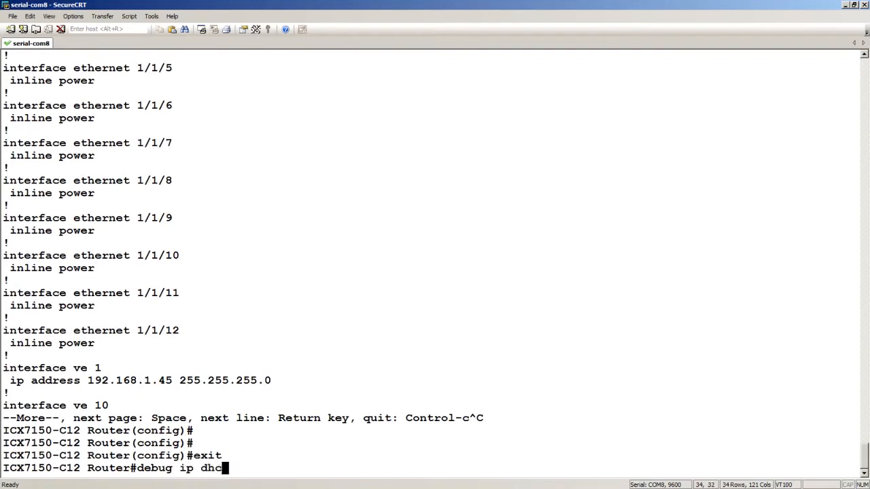
text(p)
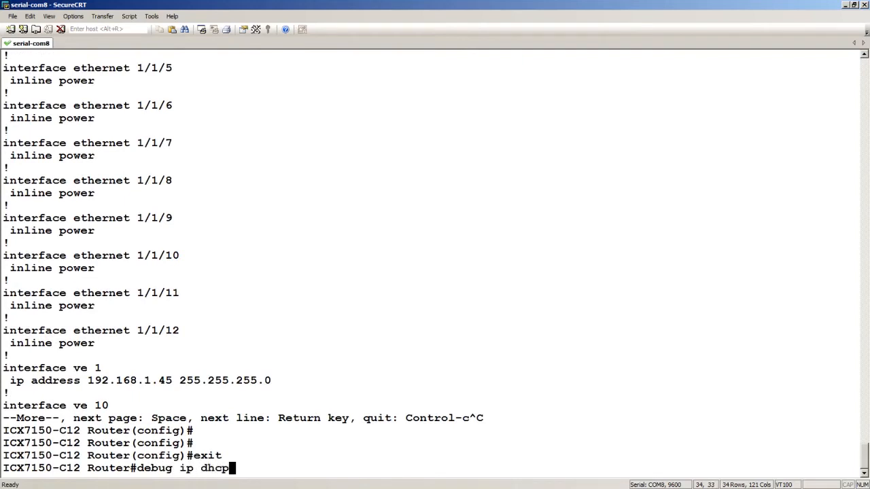
key(Return)
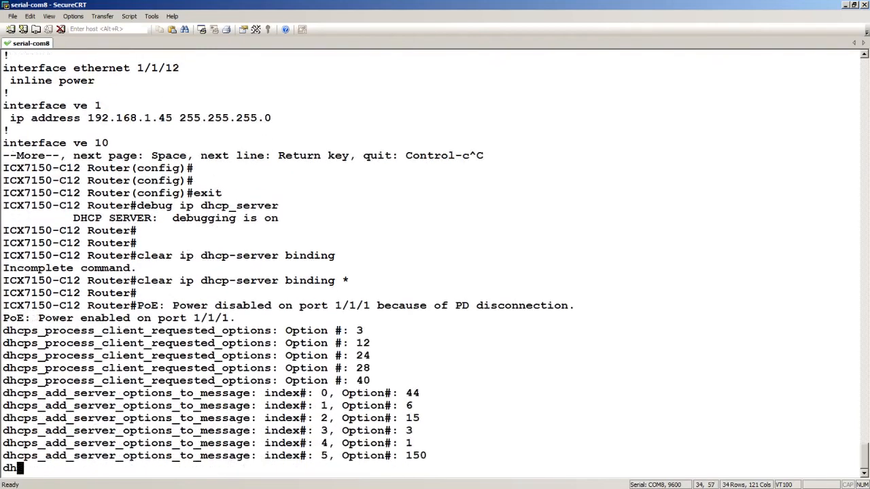
scroll(down, 3)
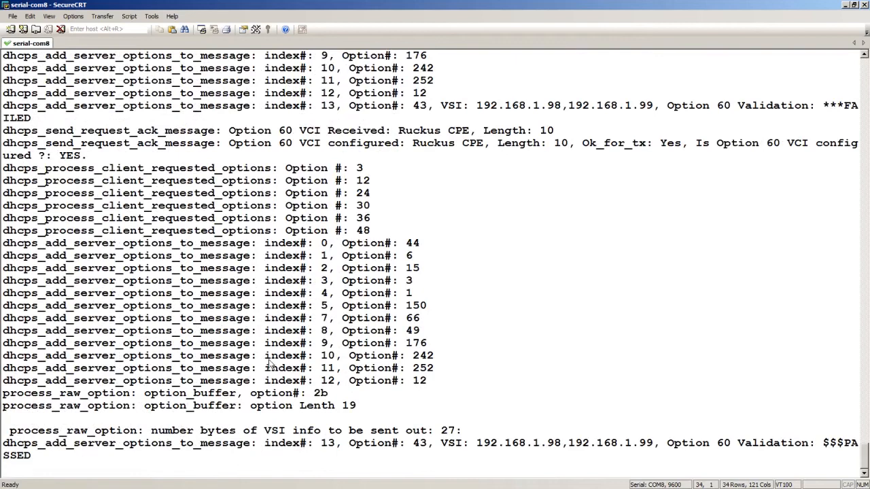
mouse_move(600, 201)
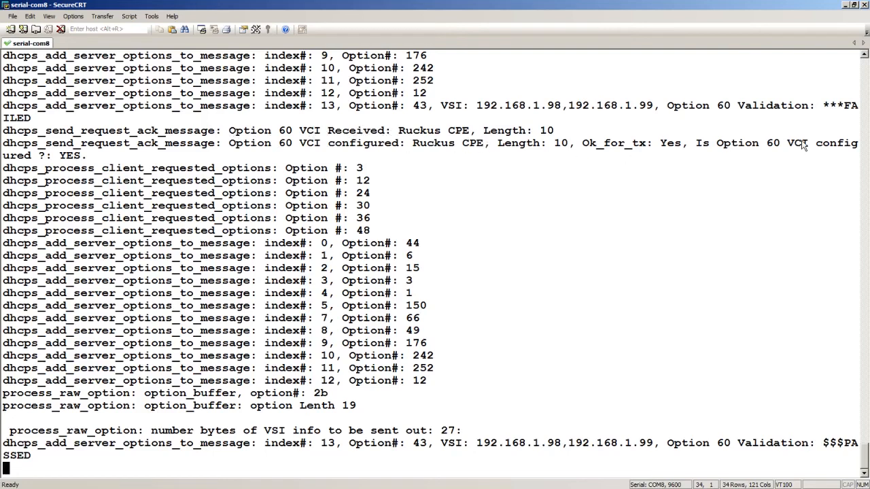
mouse_move(52, 157)
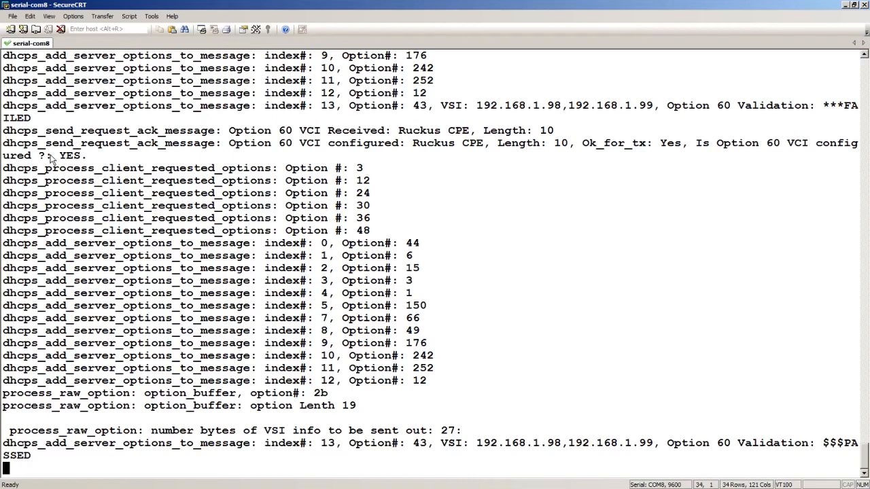
mouse_move(388, 263)
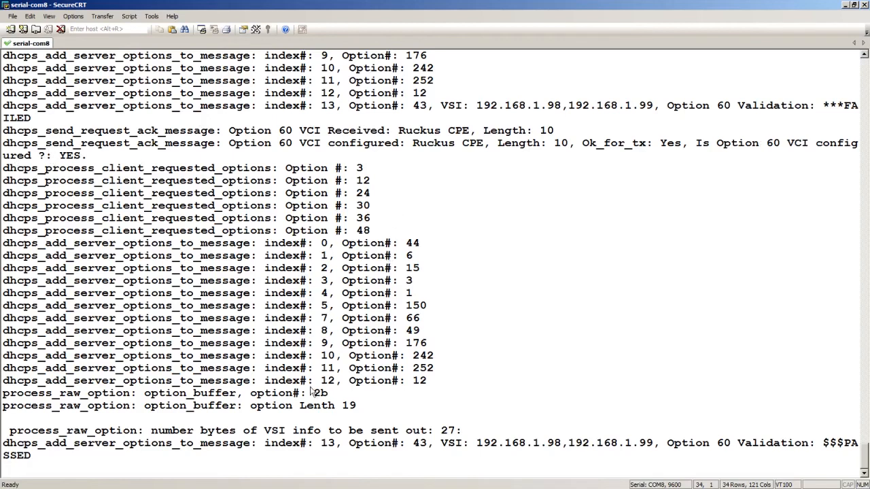
mouse_move(496, 447)
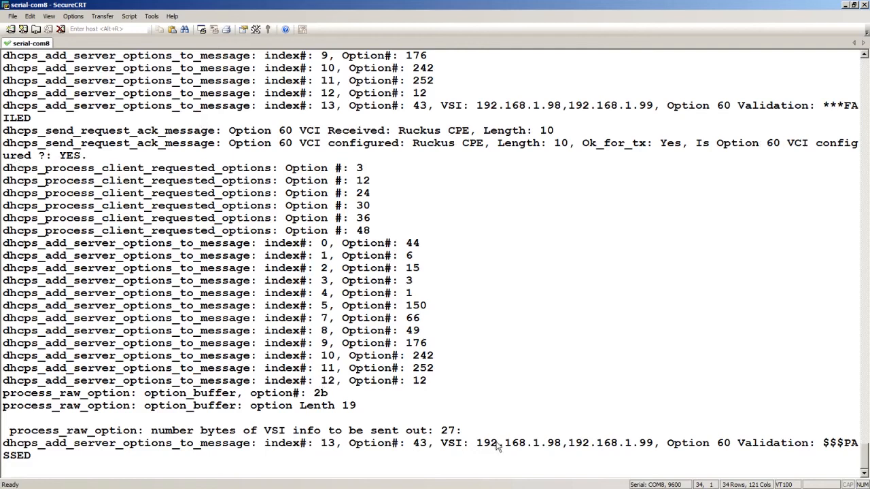
mouse_move(453, 448)
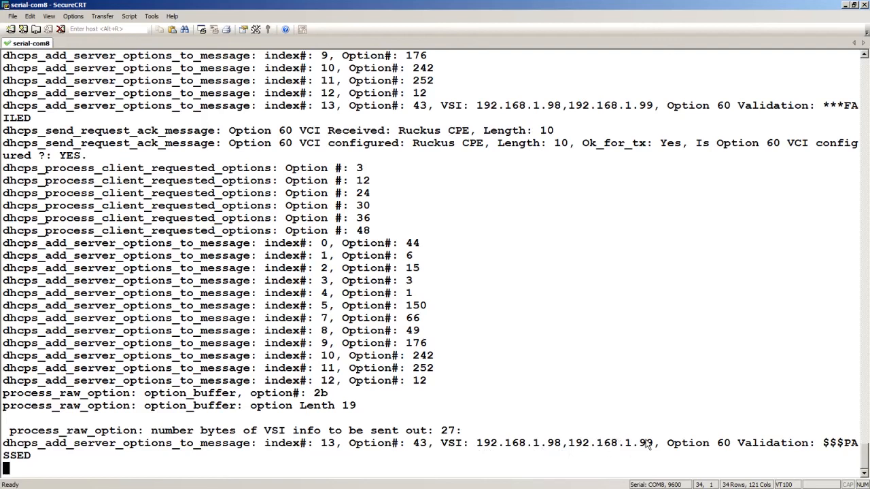
mouse_move(410, 448)
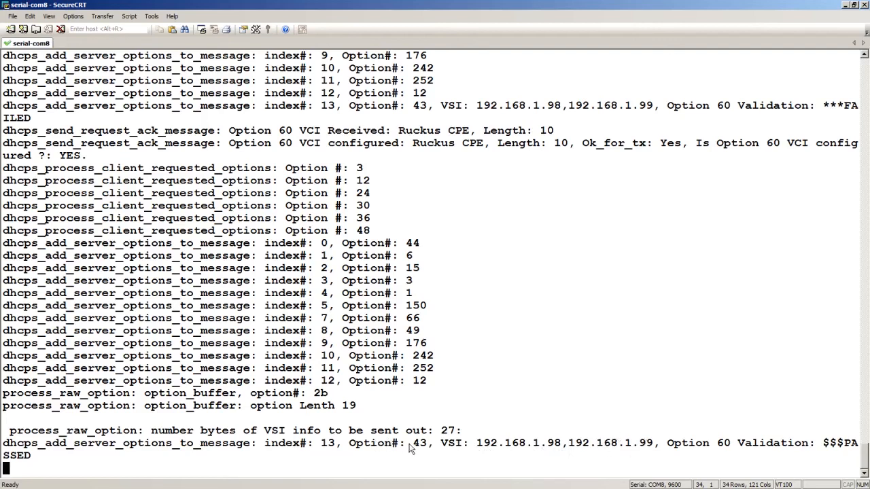
mouse_move(690, 451)
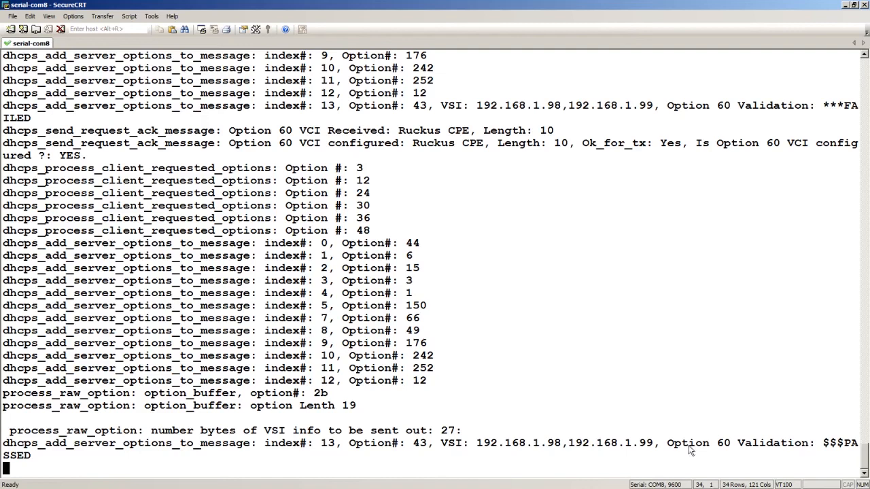
mouse_move(79, 432)
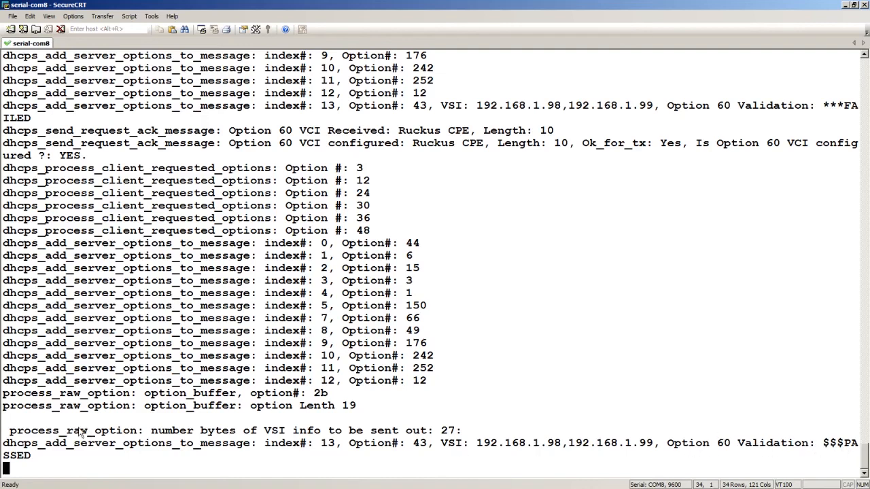
mouse_move(21, 470)
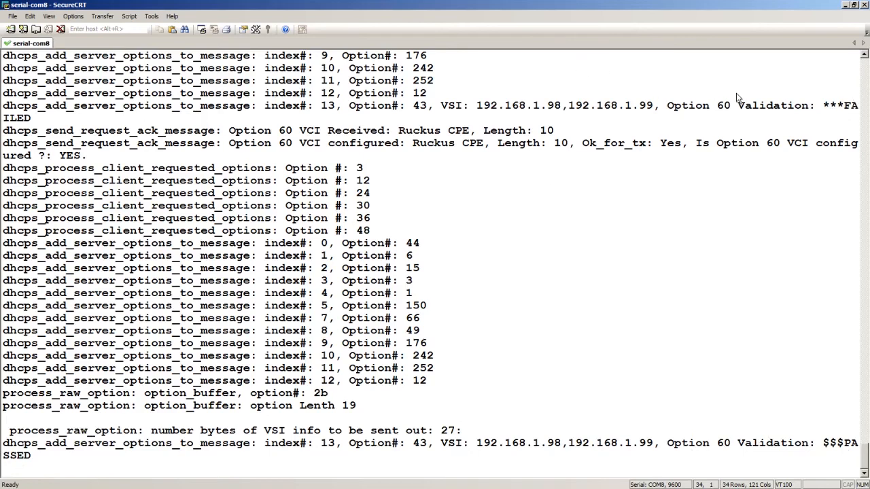
mouse_move(352, 107)
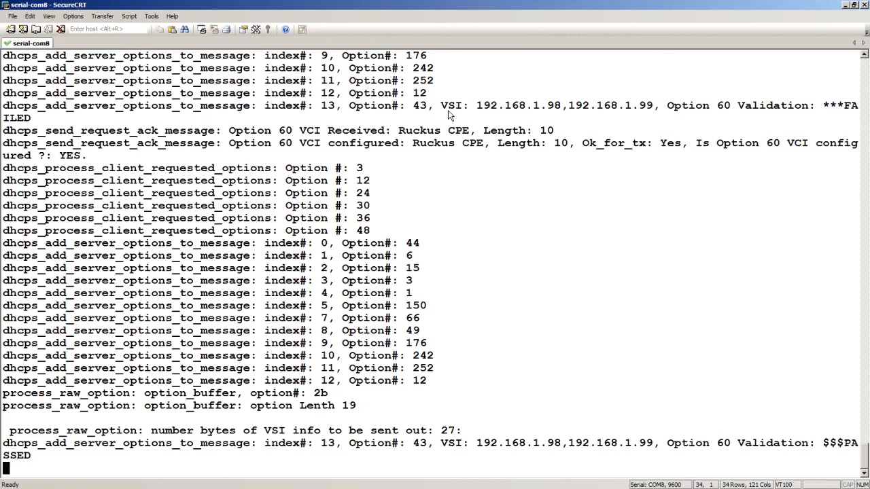
mouse_move(753, 106)
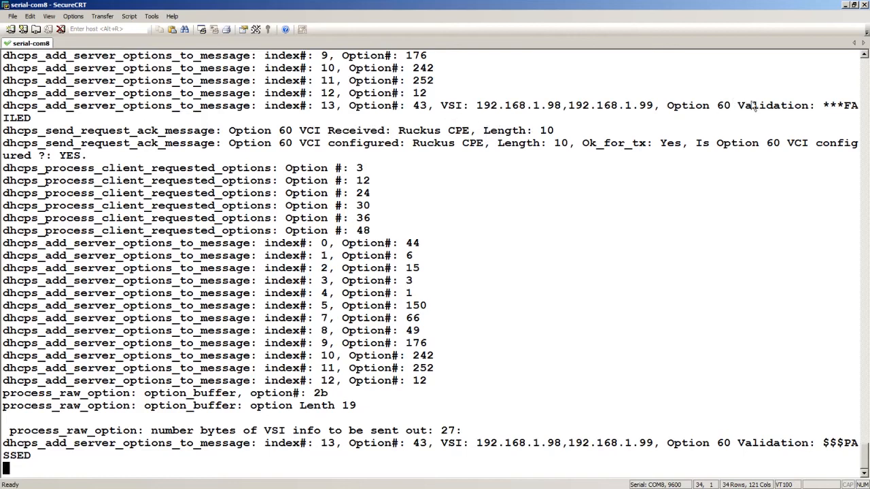
mouse_move(808, 386)
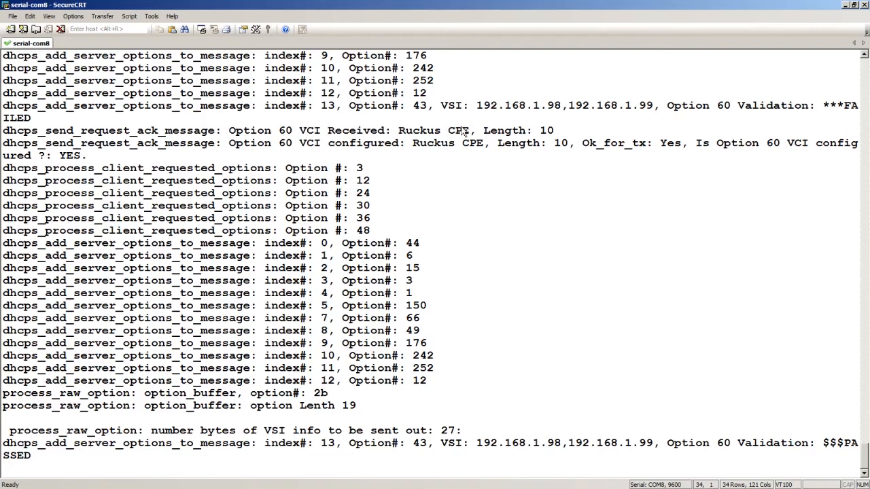
mouse_move(710, 148)
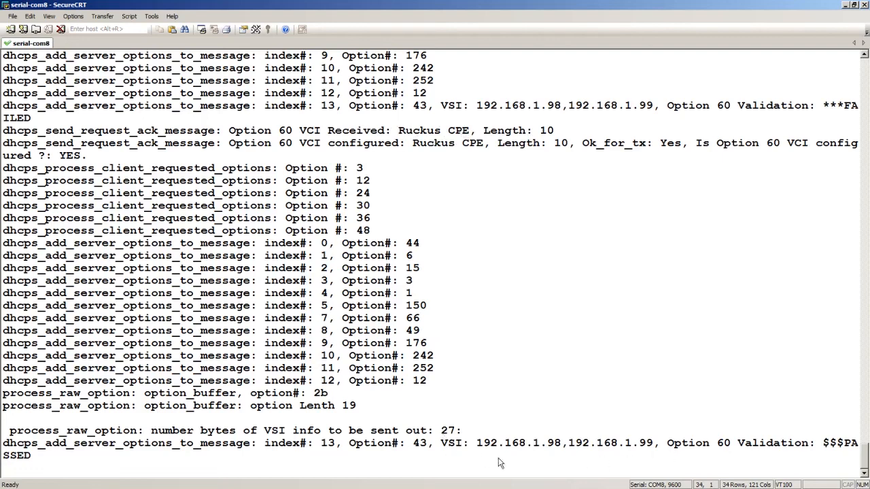
mouse_move(805, 454)
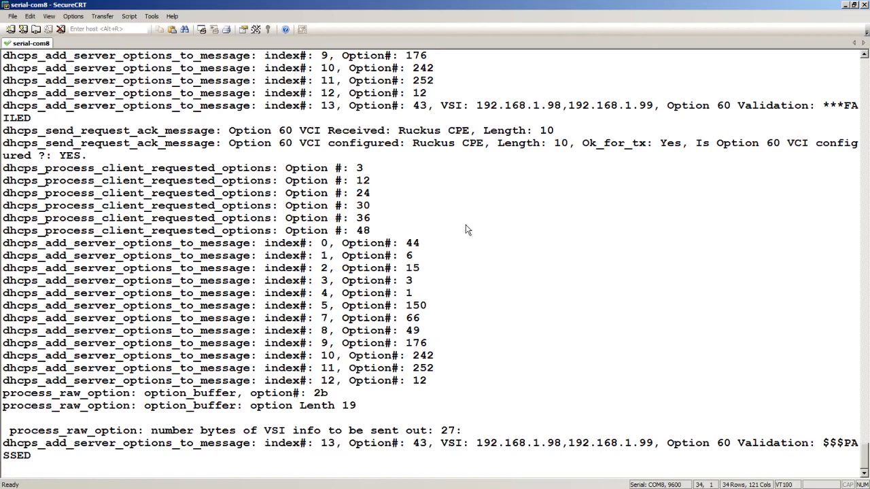
mouse_move(473, 283)
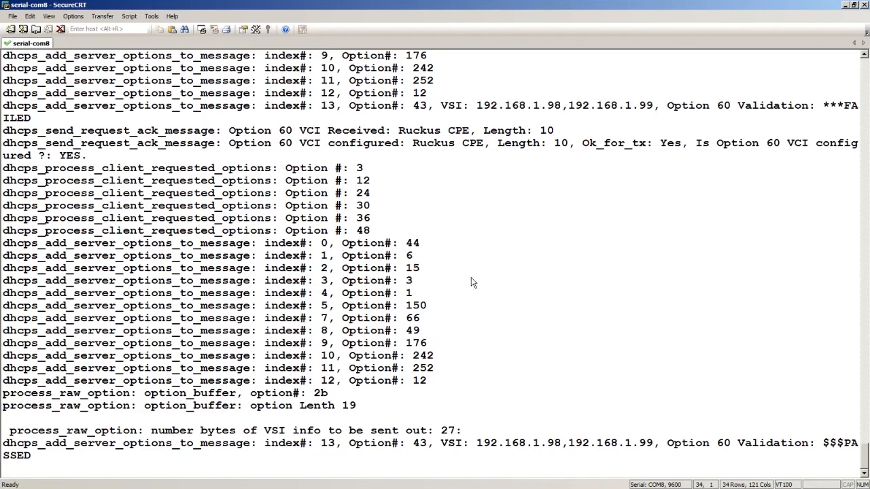